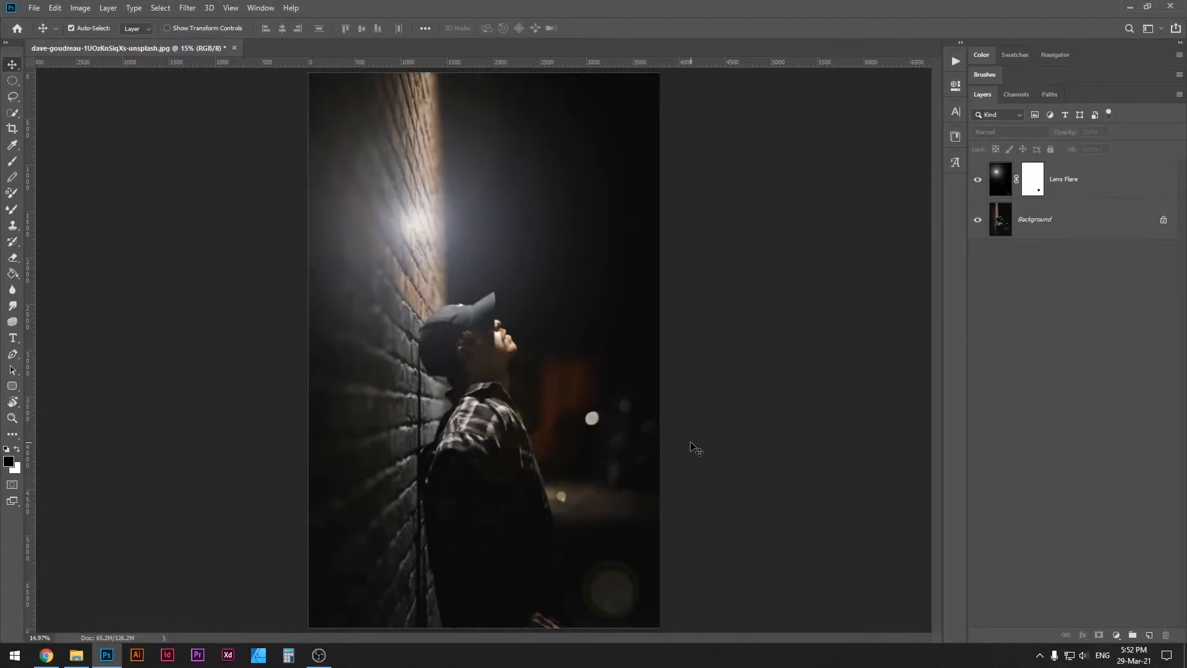
mouse_move(702, 444)
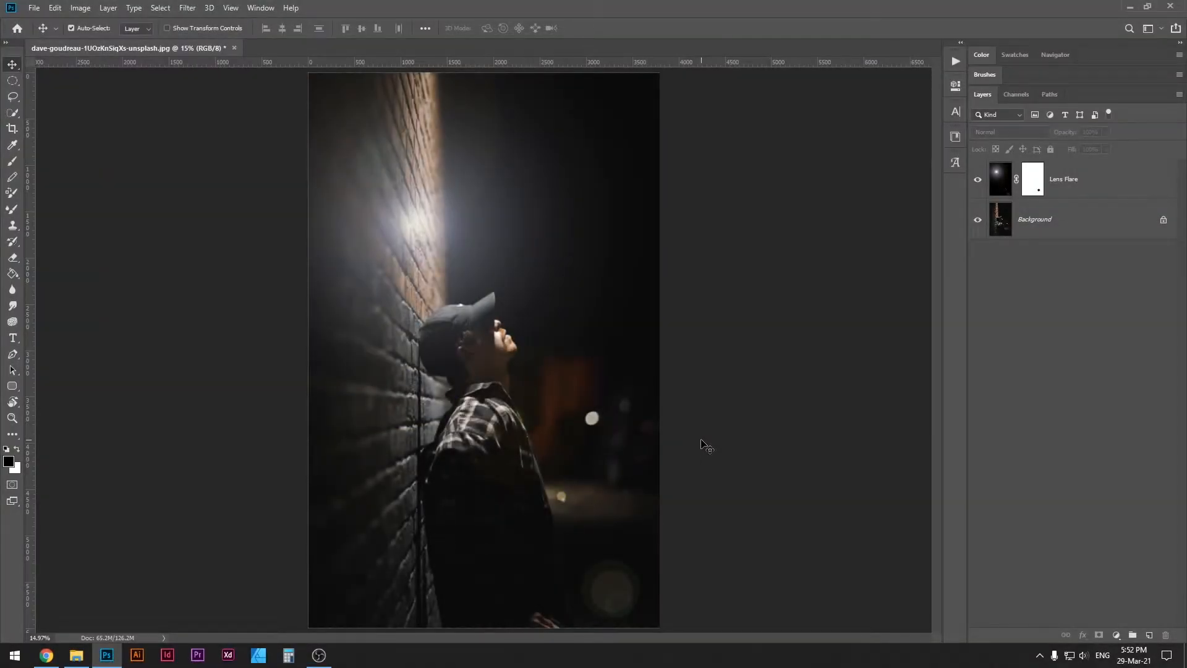
Toggle the lens flare layer's visibility to compare against the original photo.
click(977, 180)
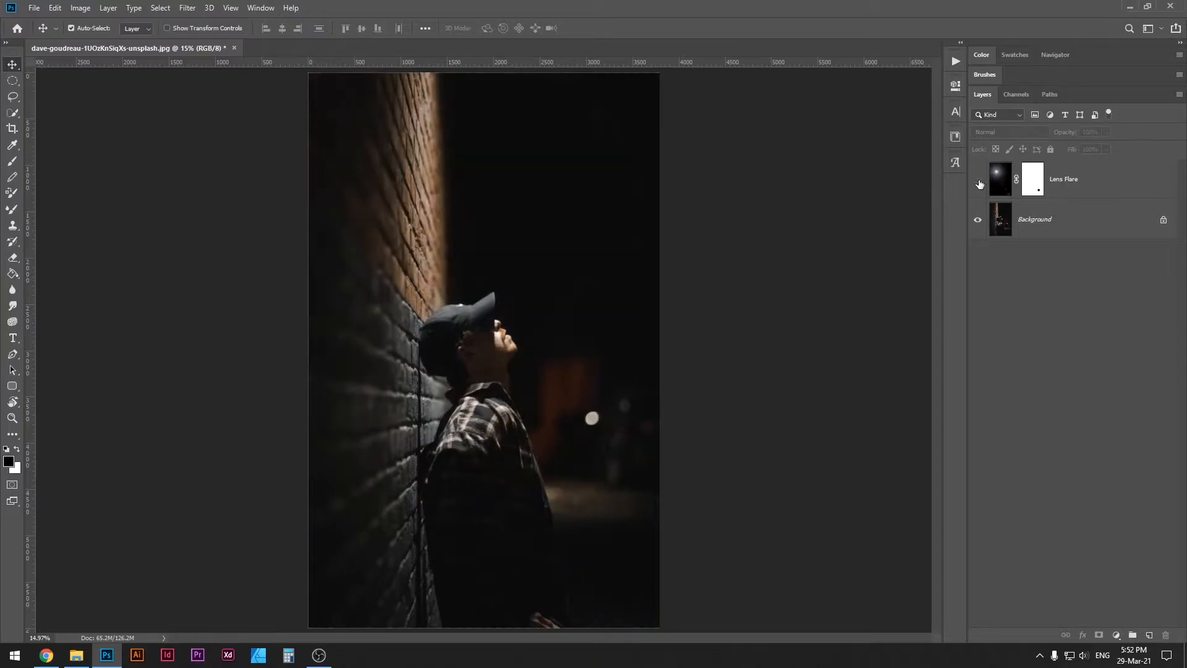
click(977, 184)
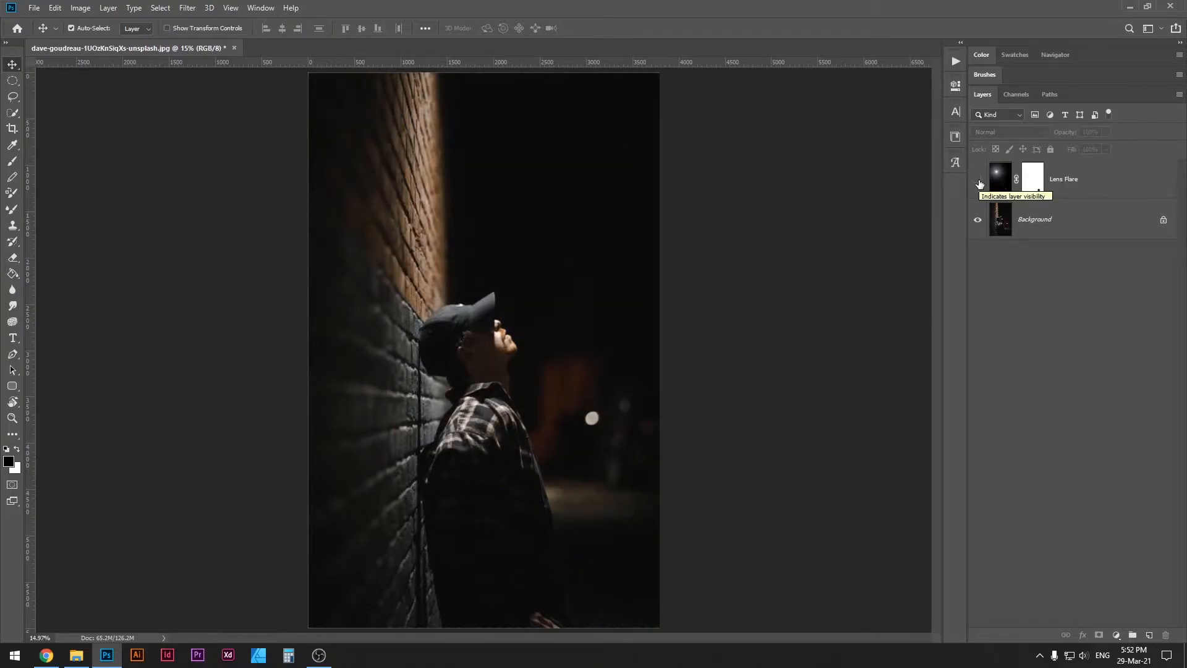
click(977, 183)
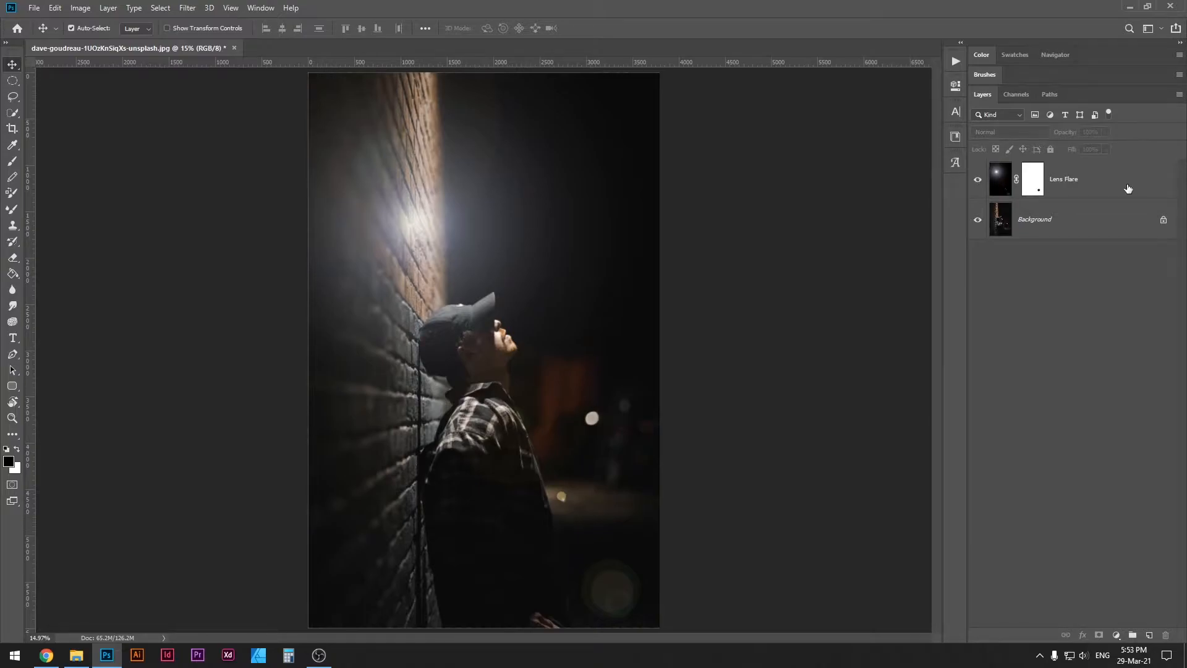
click(1064, 178)
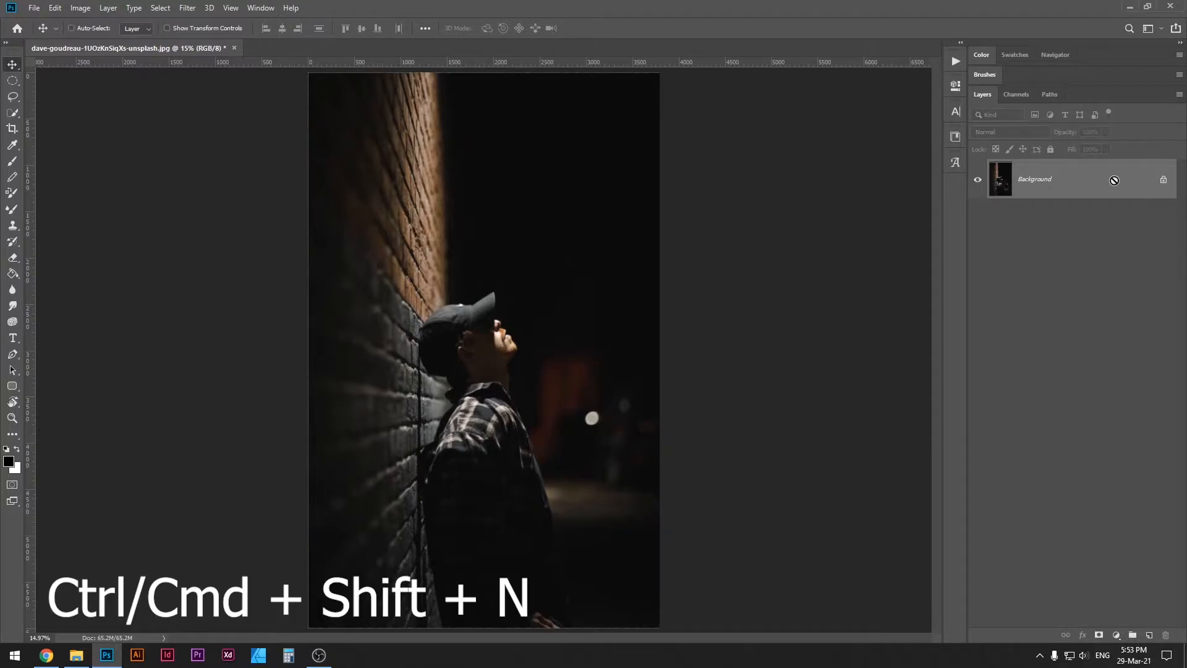
Create a new empty layer named Lens Flare above the background.
key(ctrl+shift+n)
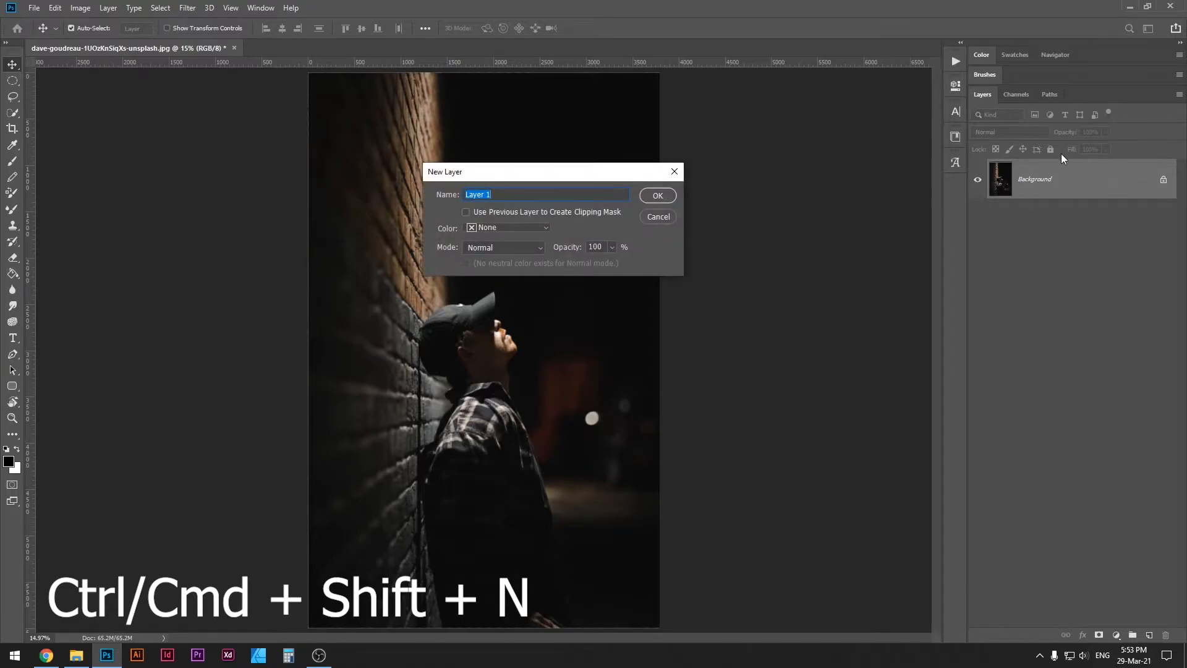
text(Lens F)
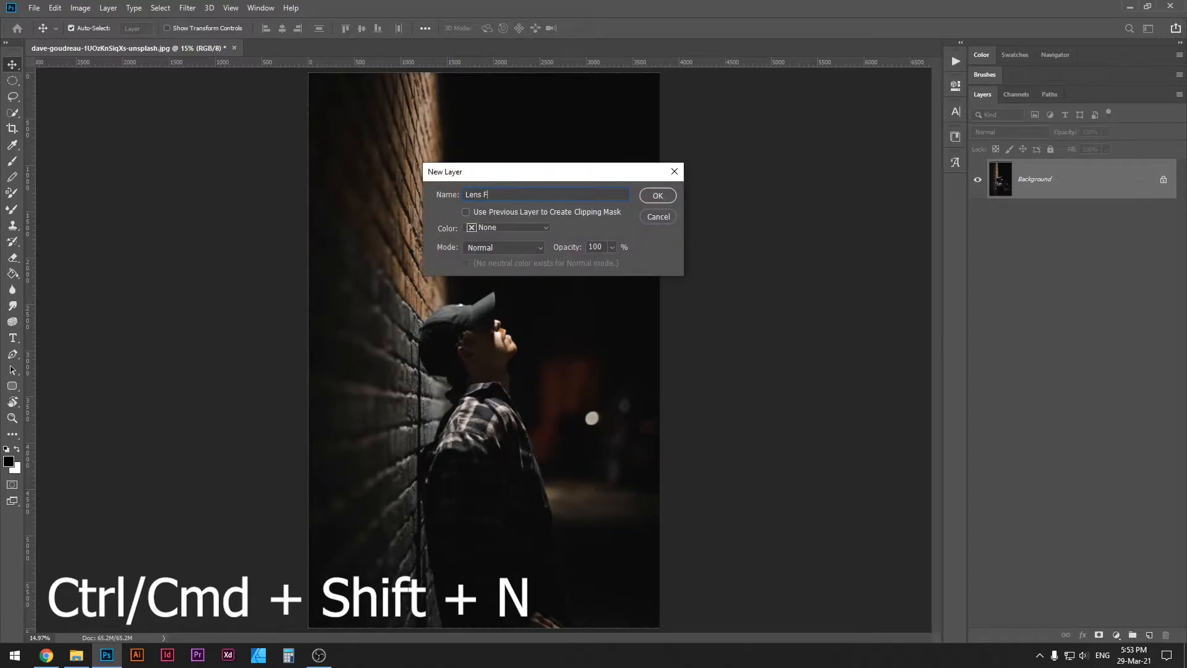
click(656, 195)
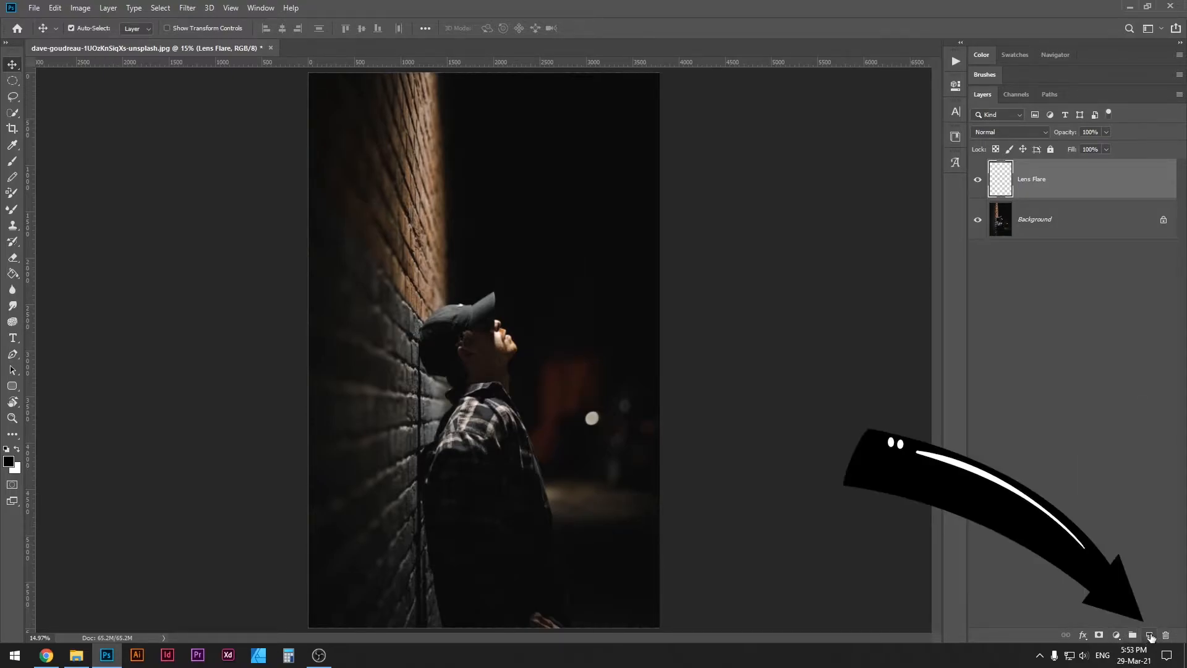
click(1151, 636)
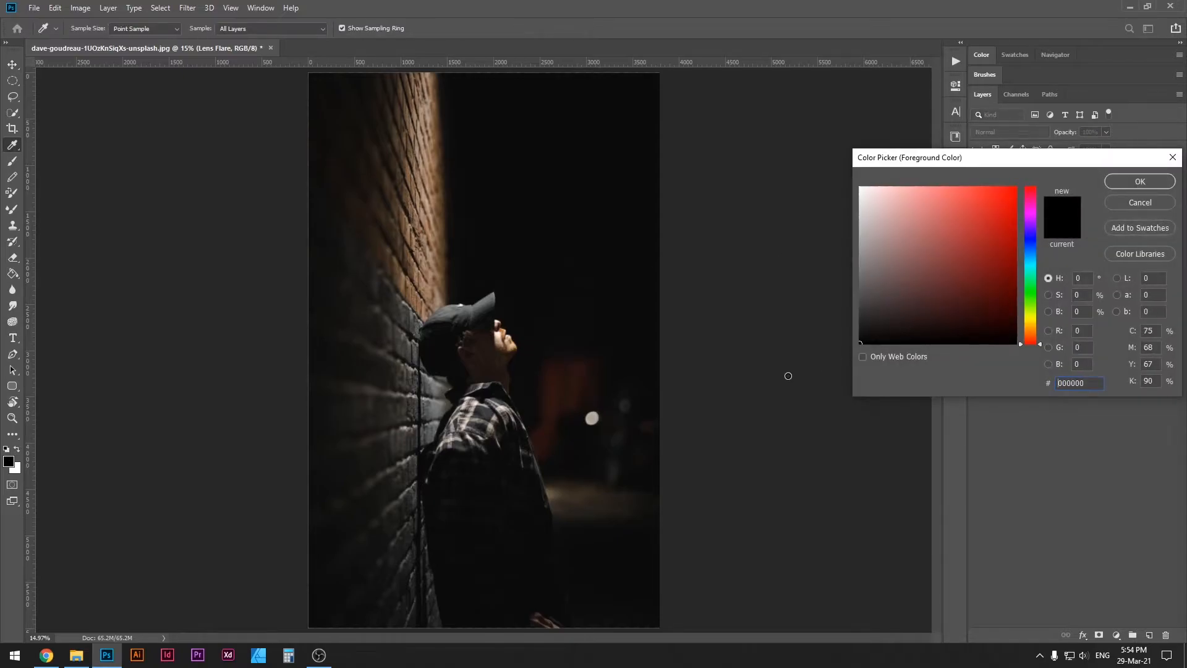
Fill the Lens Flare layer with the black foreground colour.
click(1138, 181)
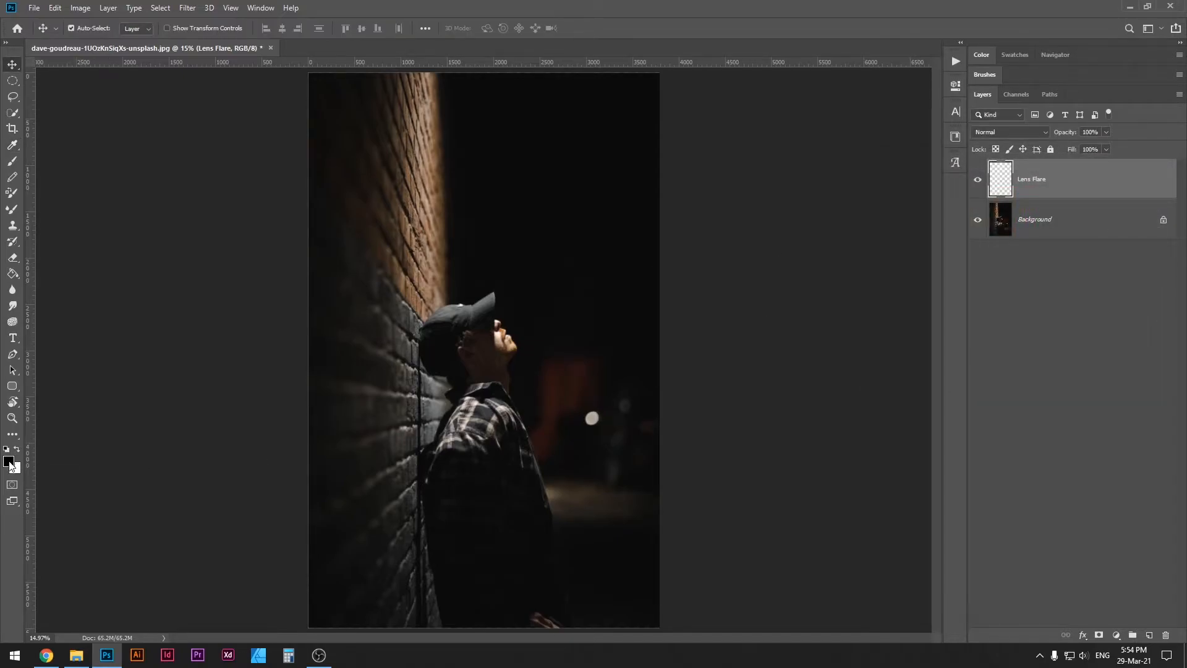
key(alt+BackSpace)
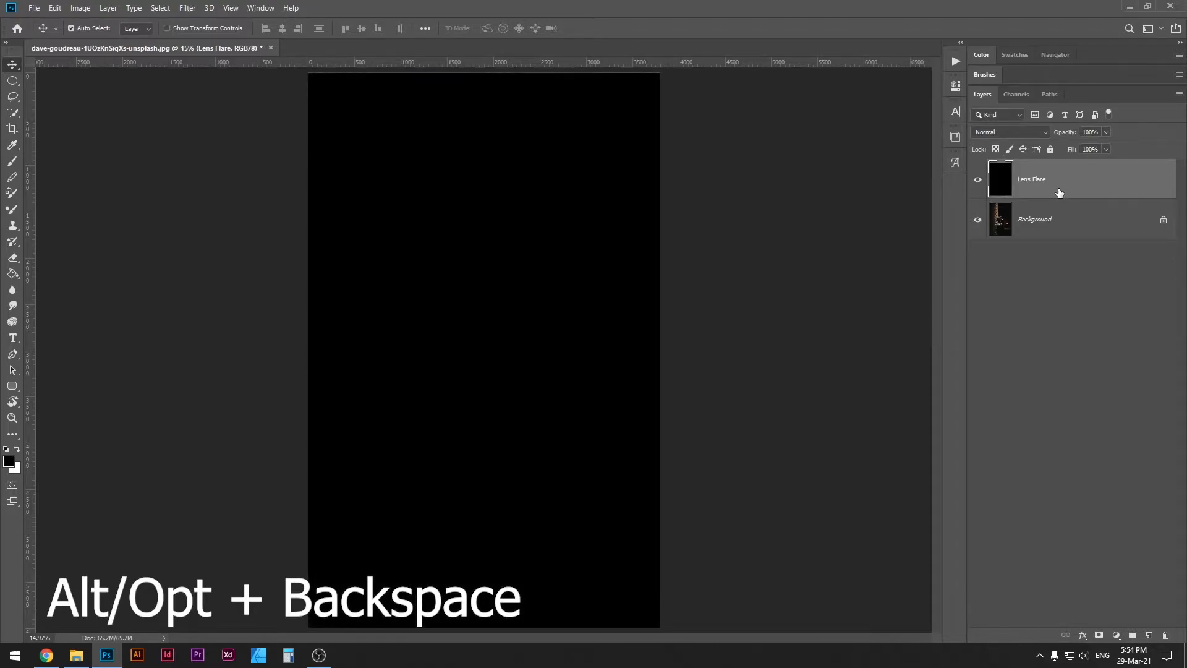
mouse_move(1058, 193)
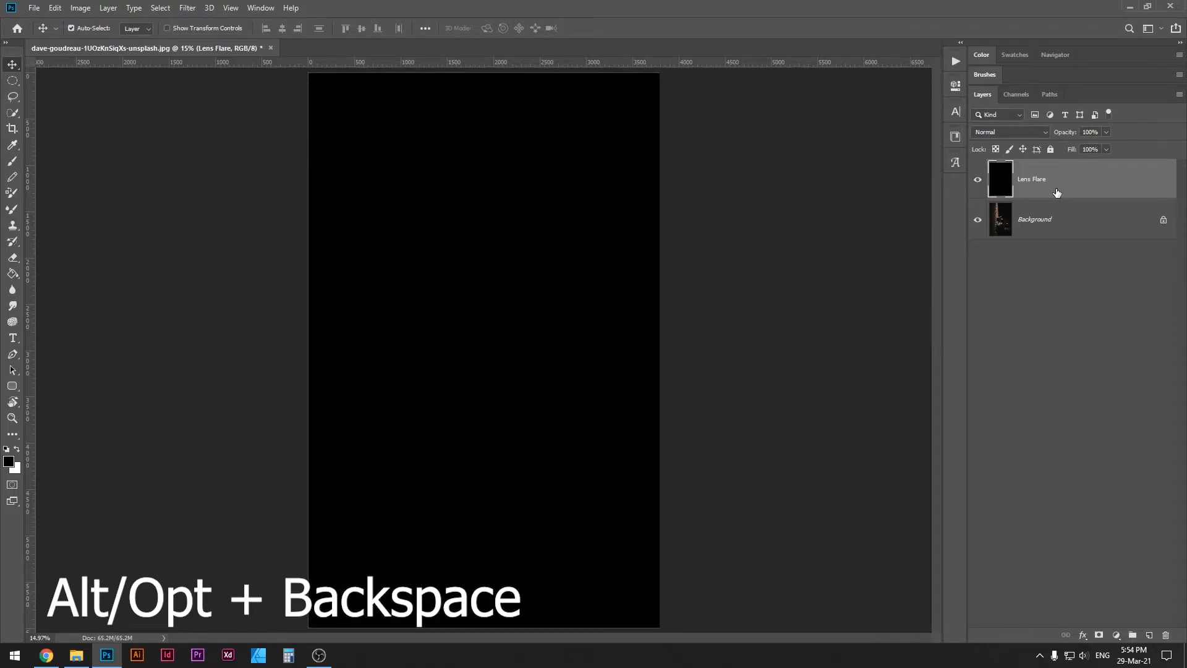
key(alt+backspace)
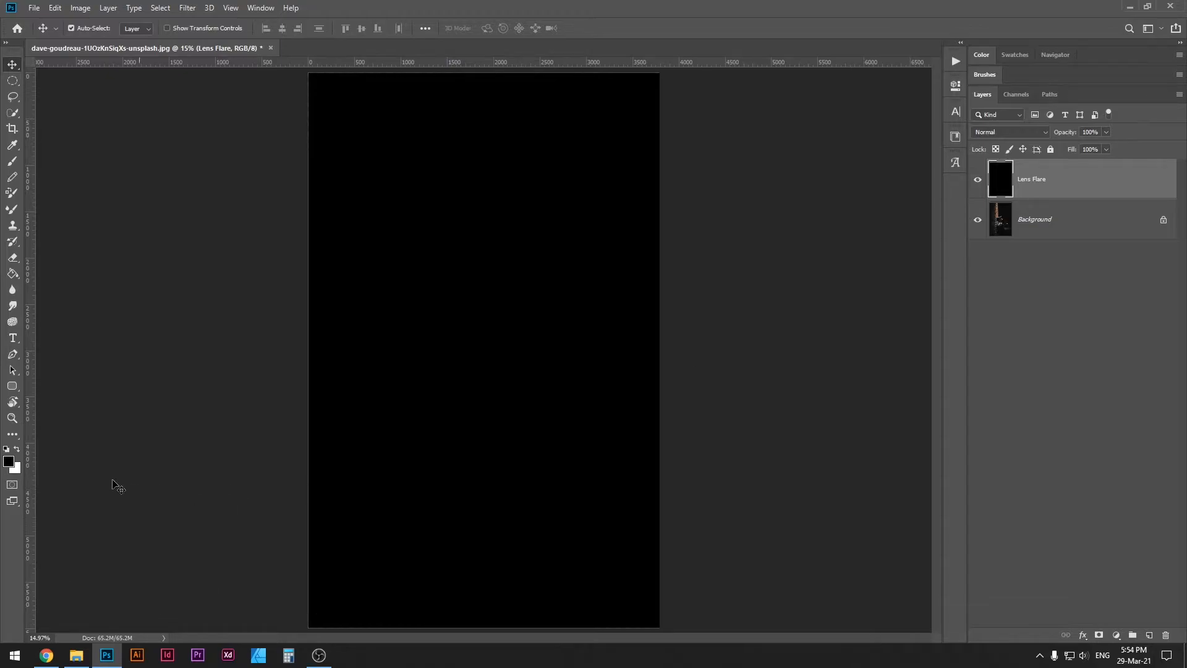
mouse_move(1072, 174)
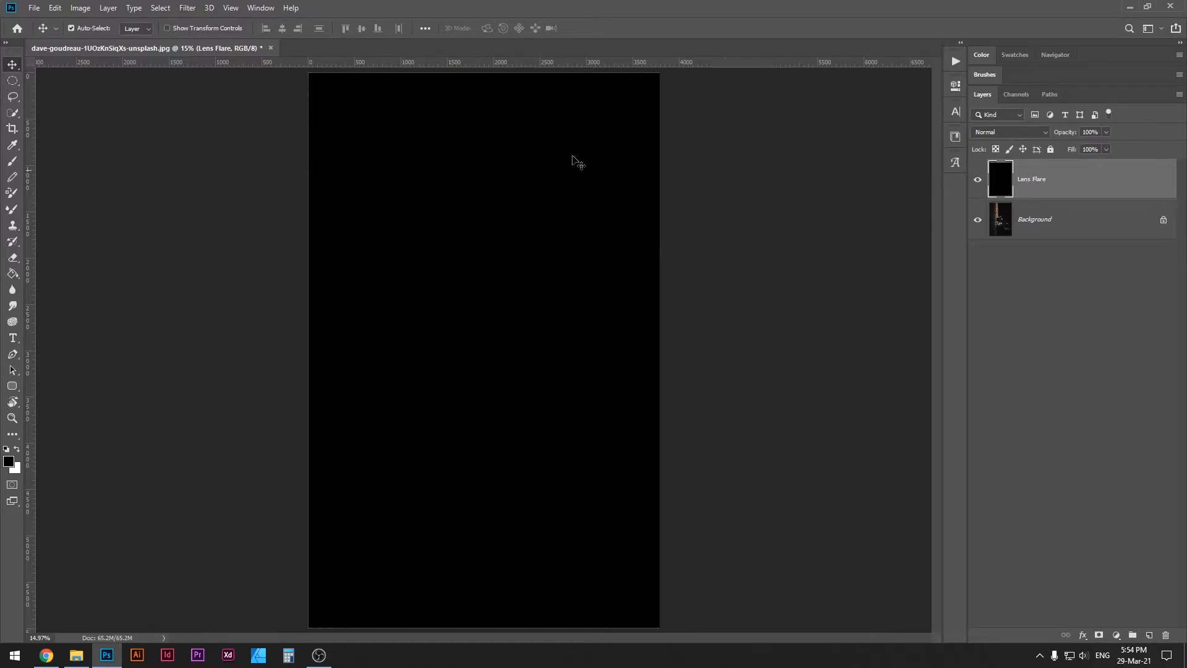
Start a Lens Flare render with the flare centre placed near the upper left.
click(187, 7)
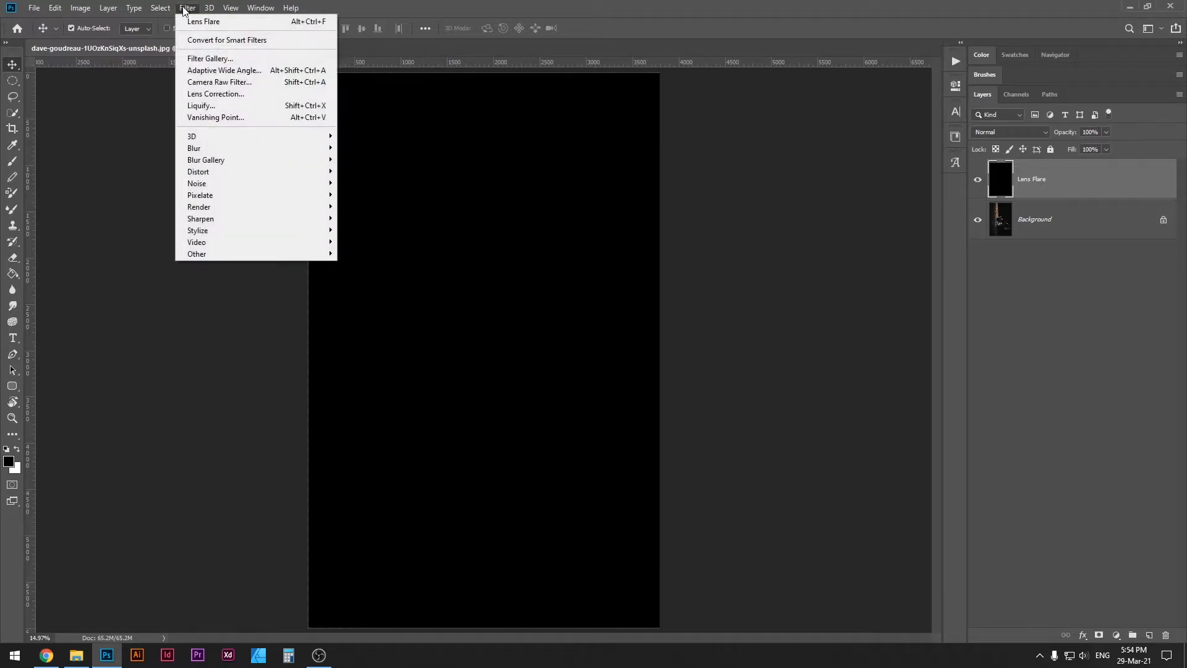
mouse_move(197, 206)
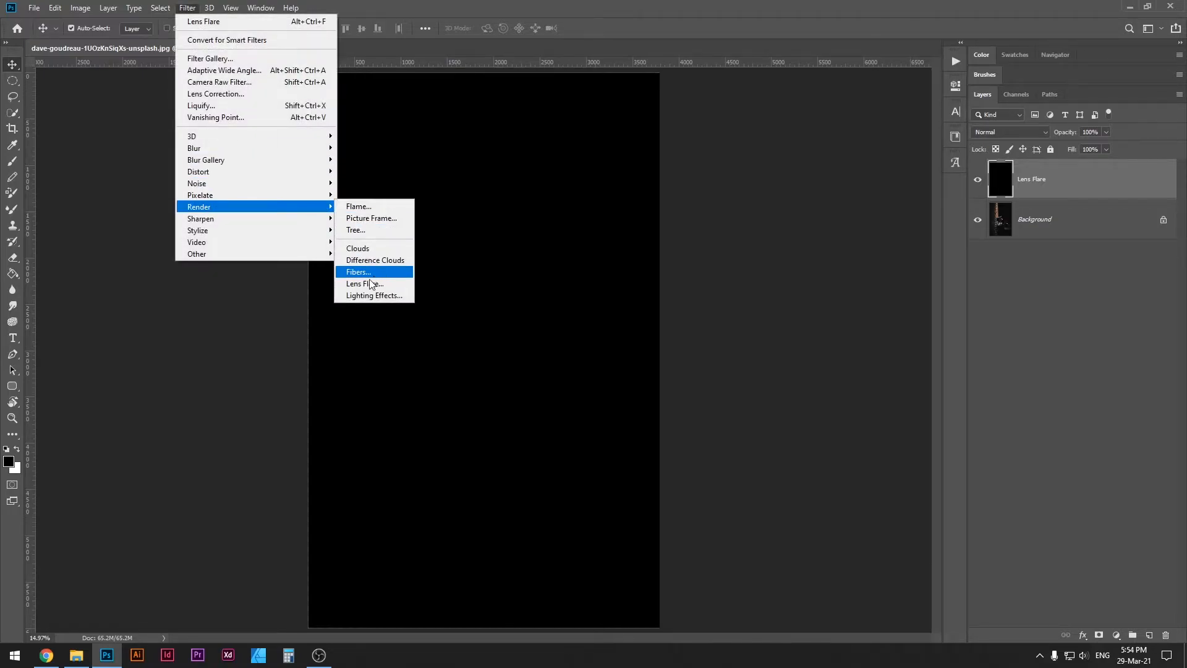
click(364, 284)
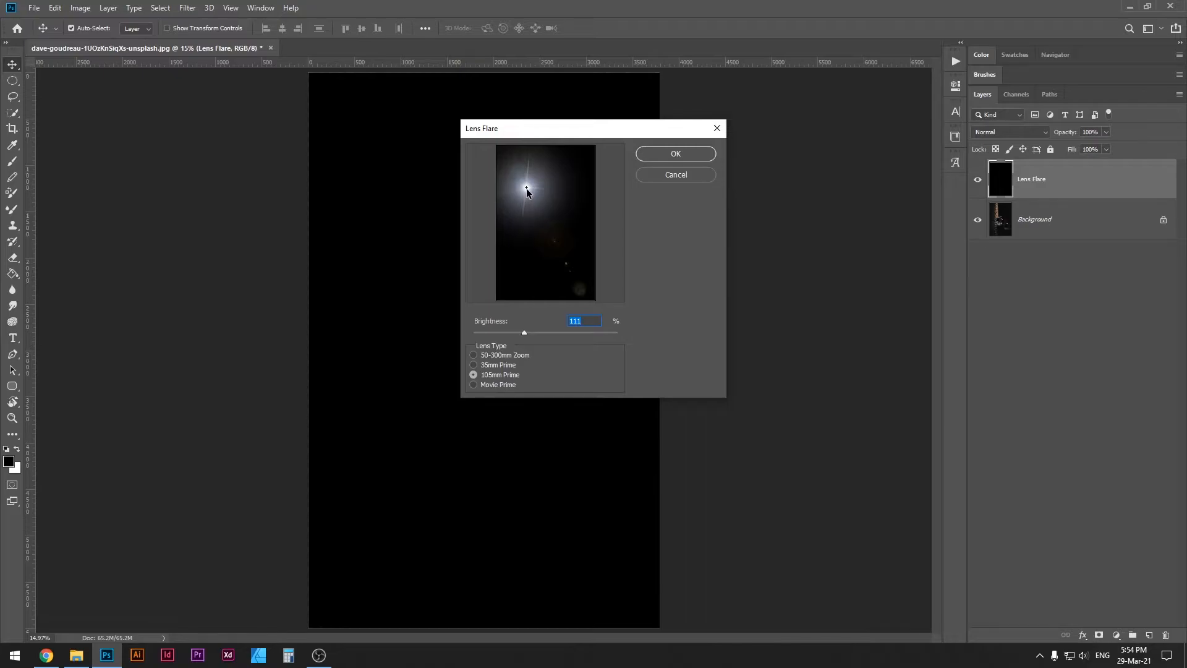
drag(526, 191, 507, 228)
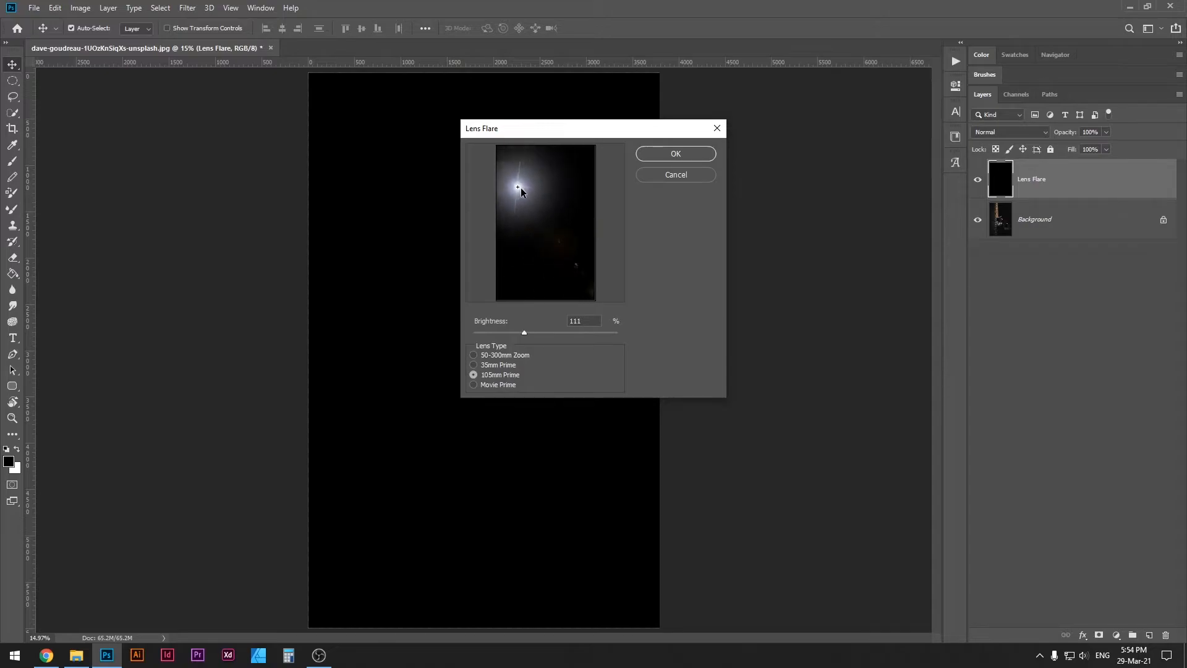
drag(518, 188, 528, 186)
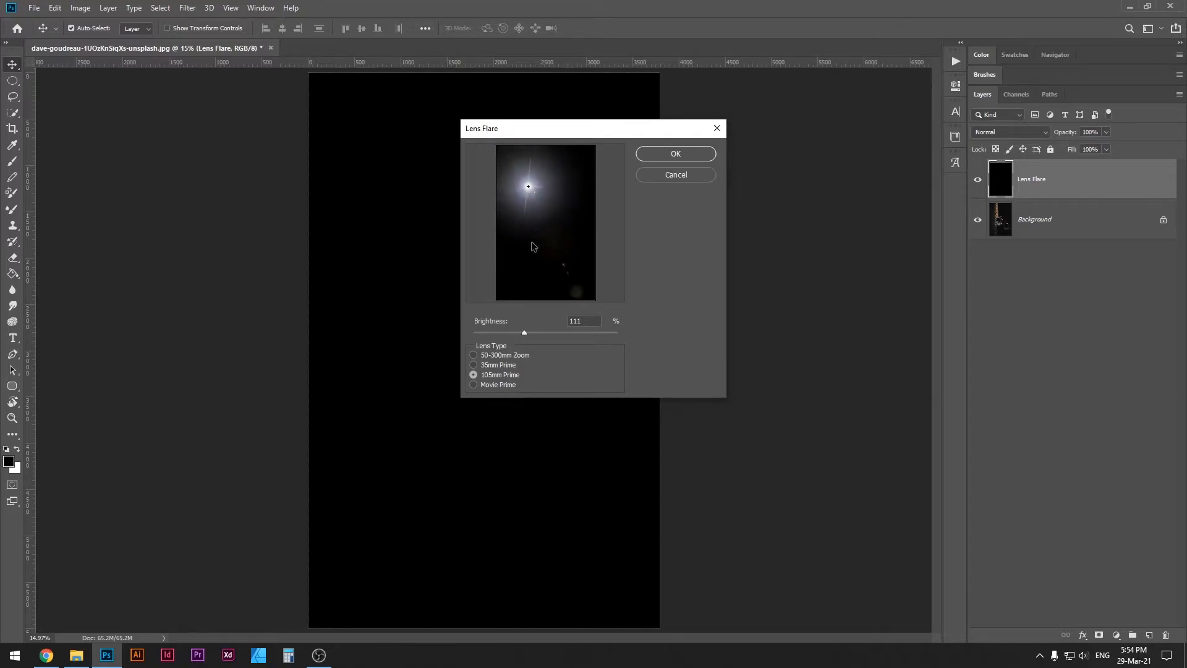
Apply the flare with the 105mm Prime lens type at about 110% brightness.
click(473, 364)
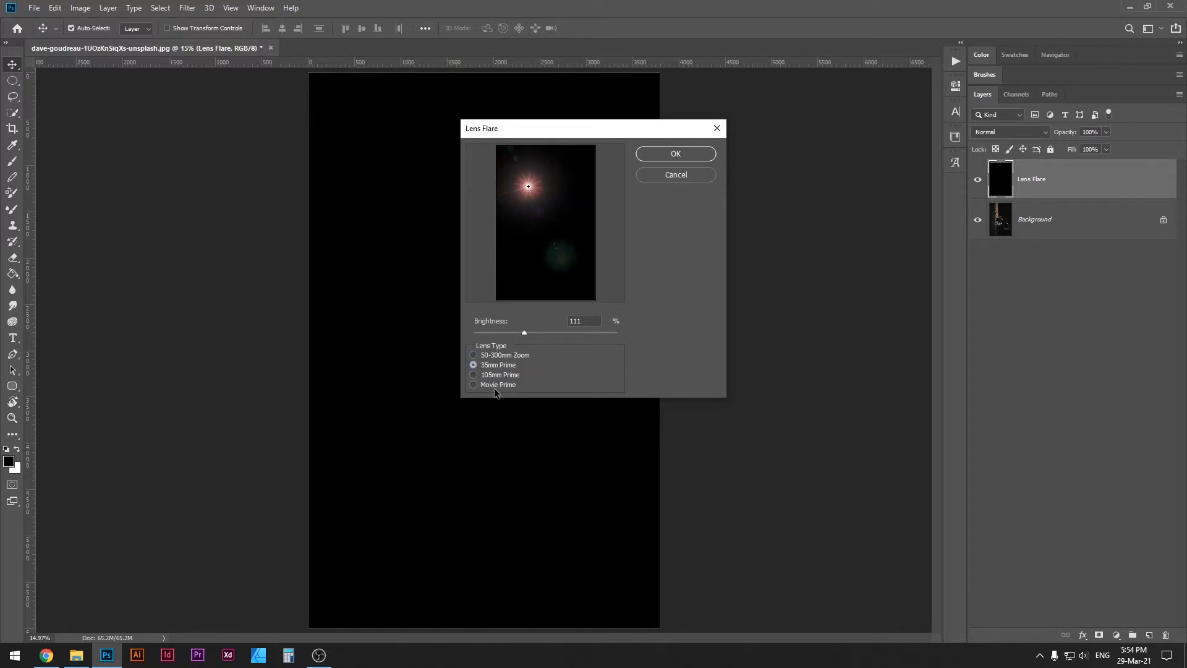
click(473, 374)
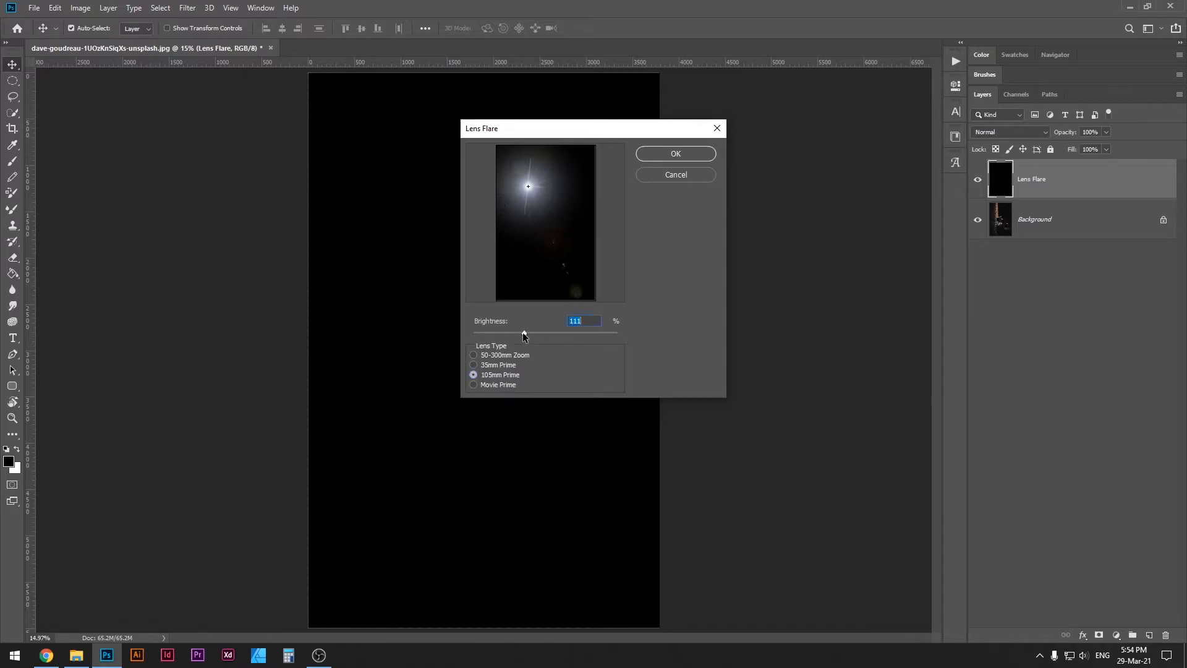
drag(521, 333, 531, 332)
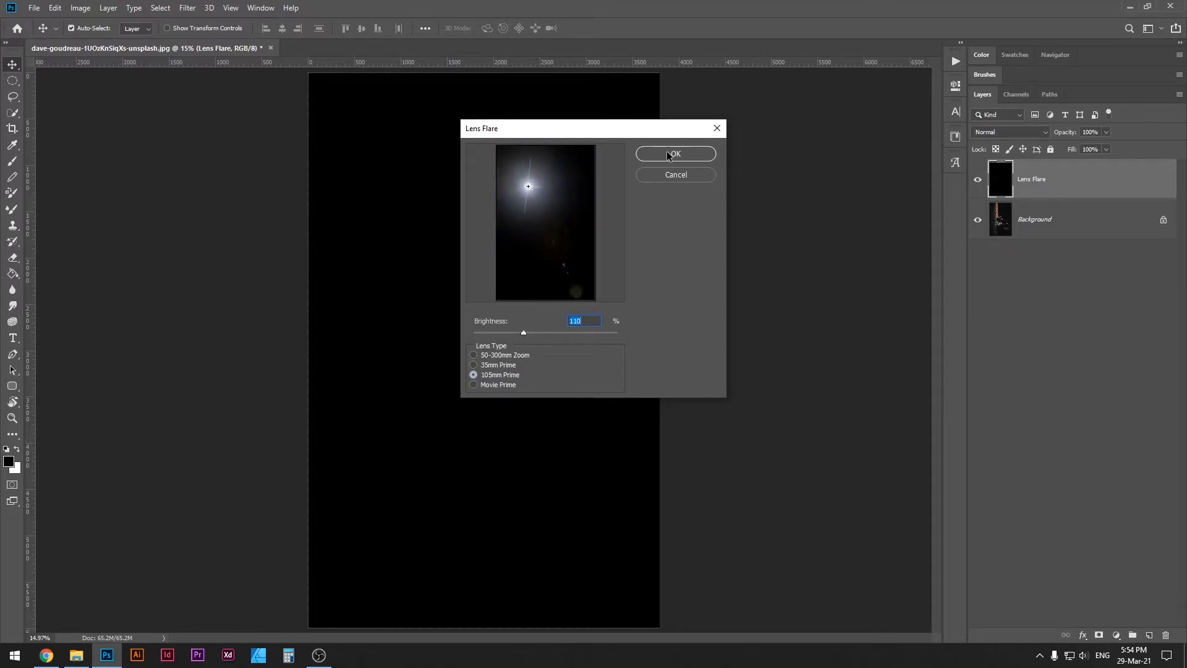
click(674, 153)
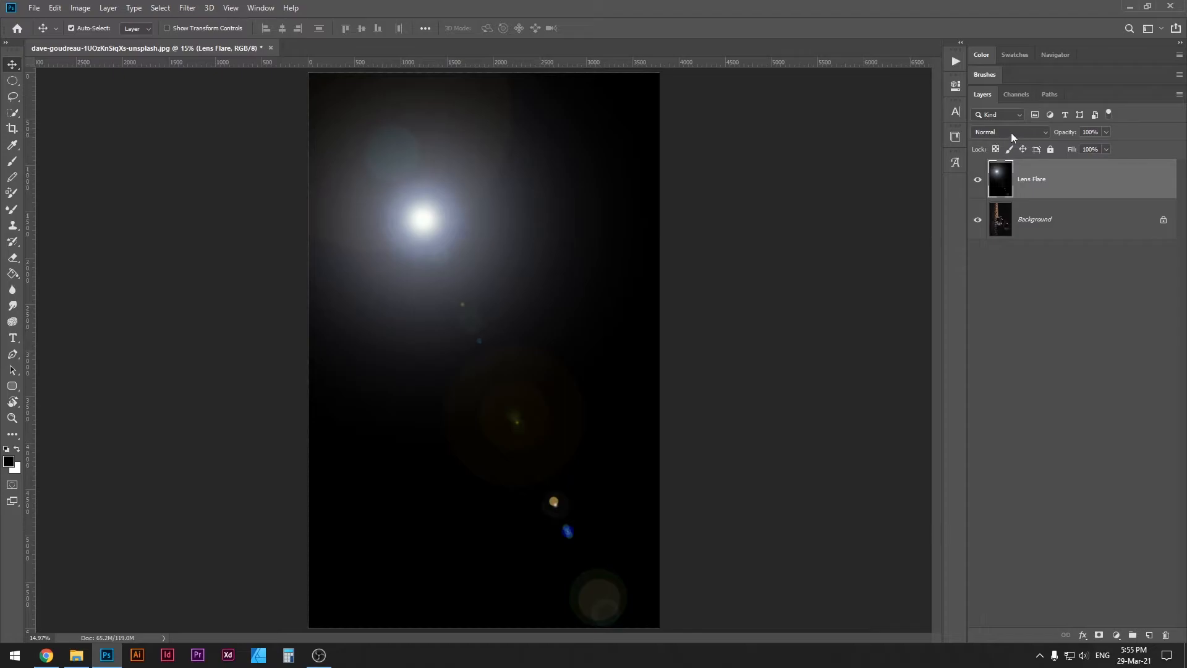
Blend the Lens Flare layer over the photo in Screen mode.
click(1006, 132)
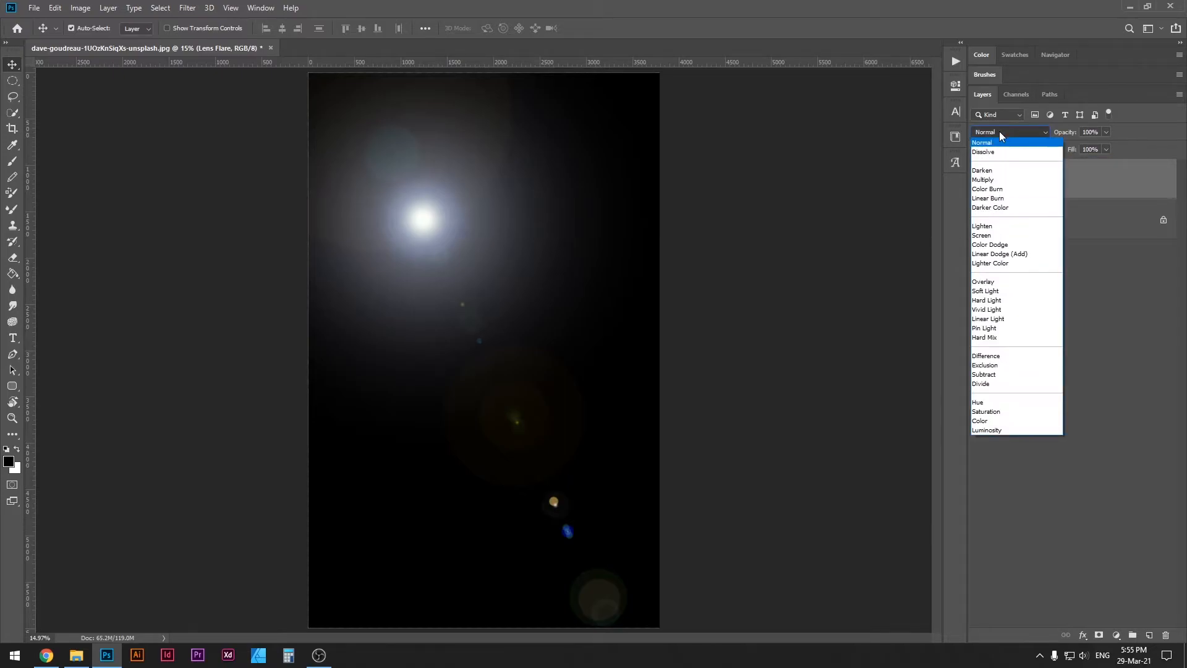
click(980, 235)
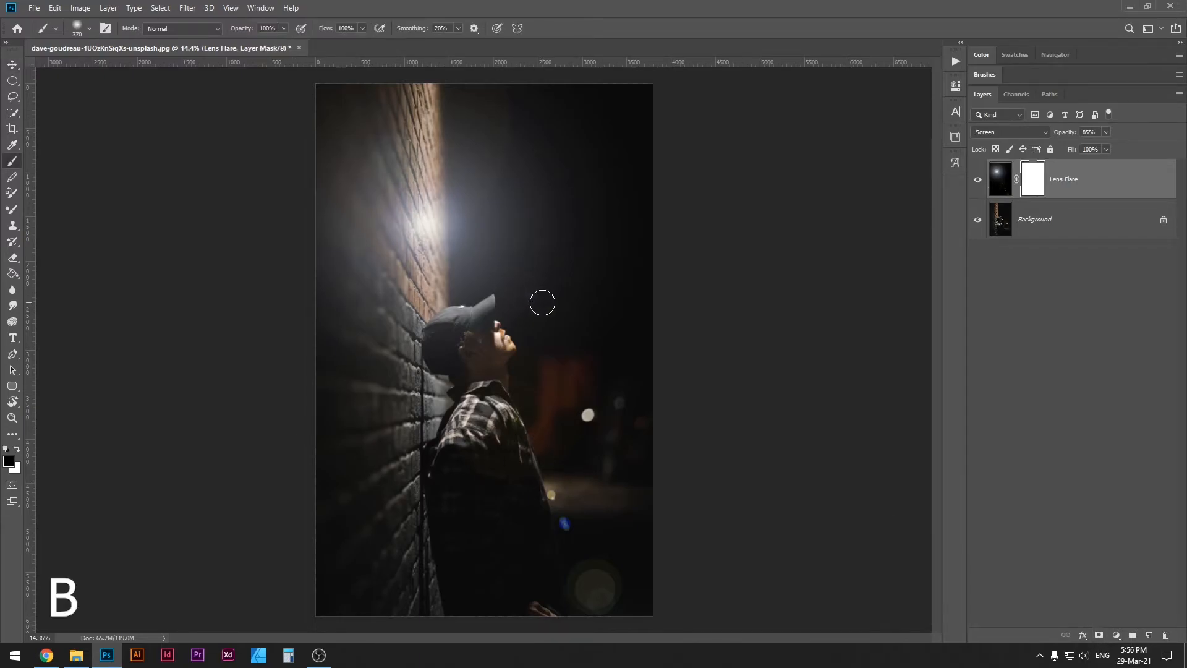
right_click(541, 303)
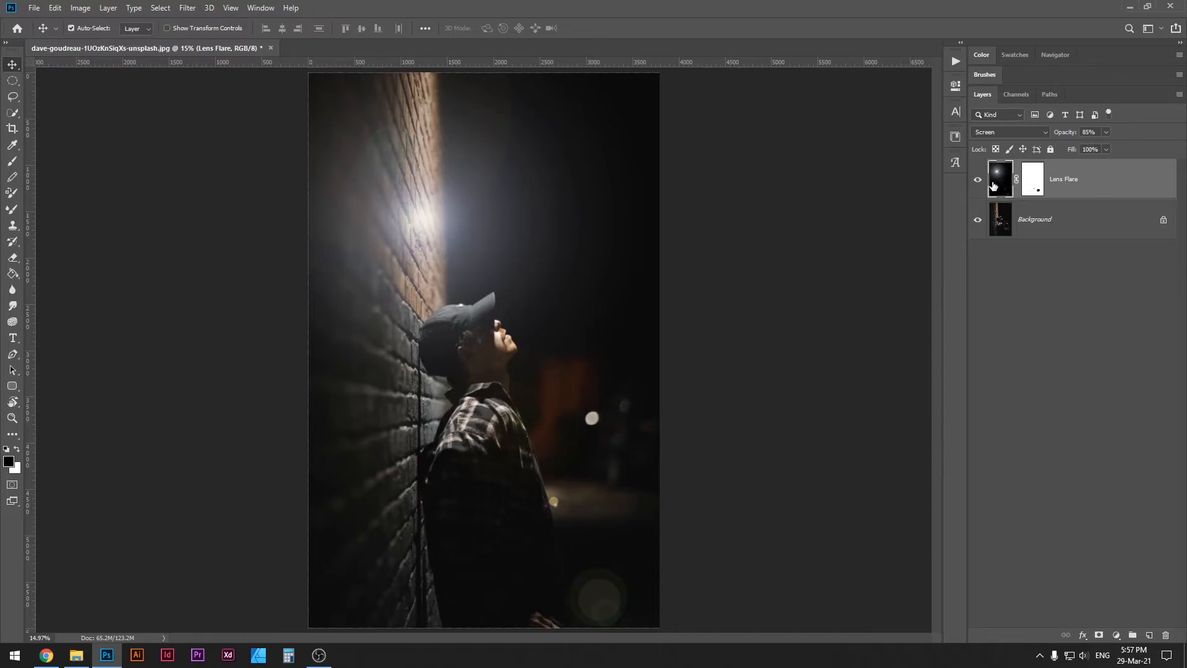
mouse_move(998, 182)
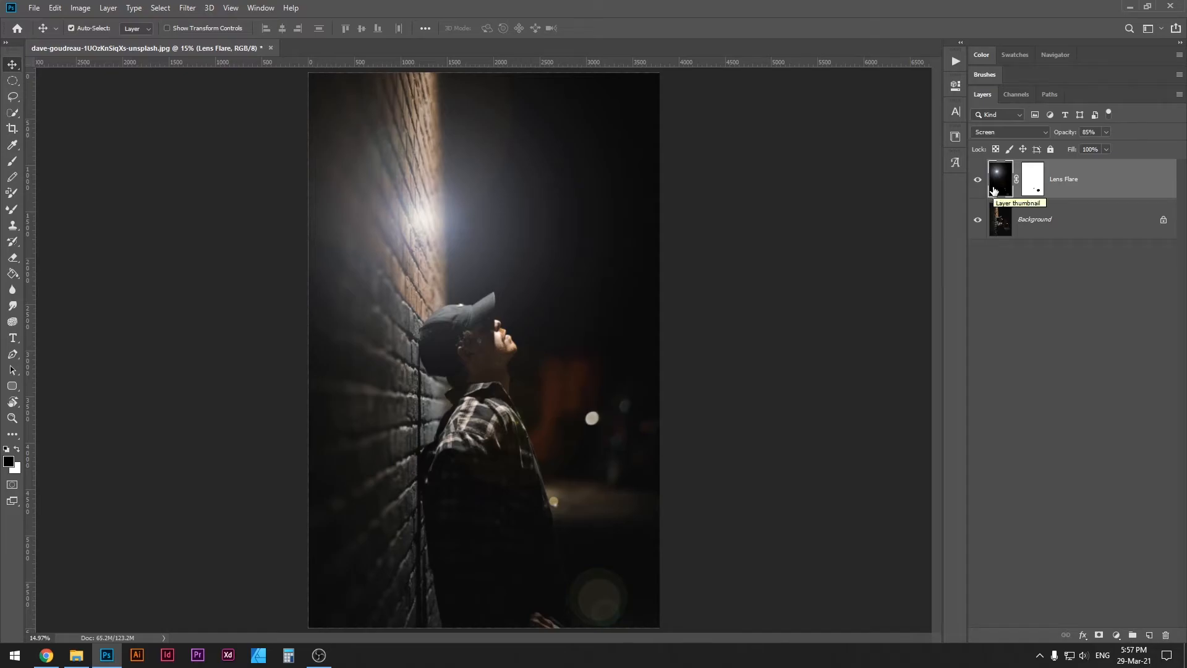
Shift the flare's hue to -180 with Hue/Saturation, turning its glow warm orange.
key(ctrl+u)
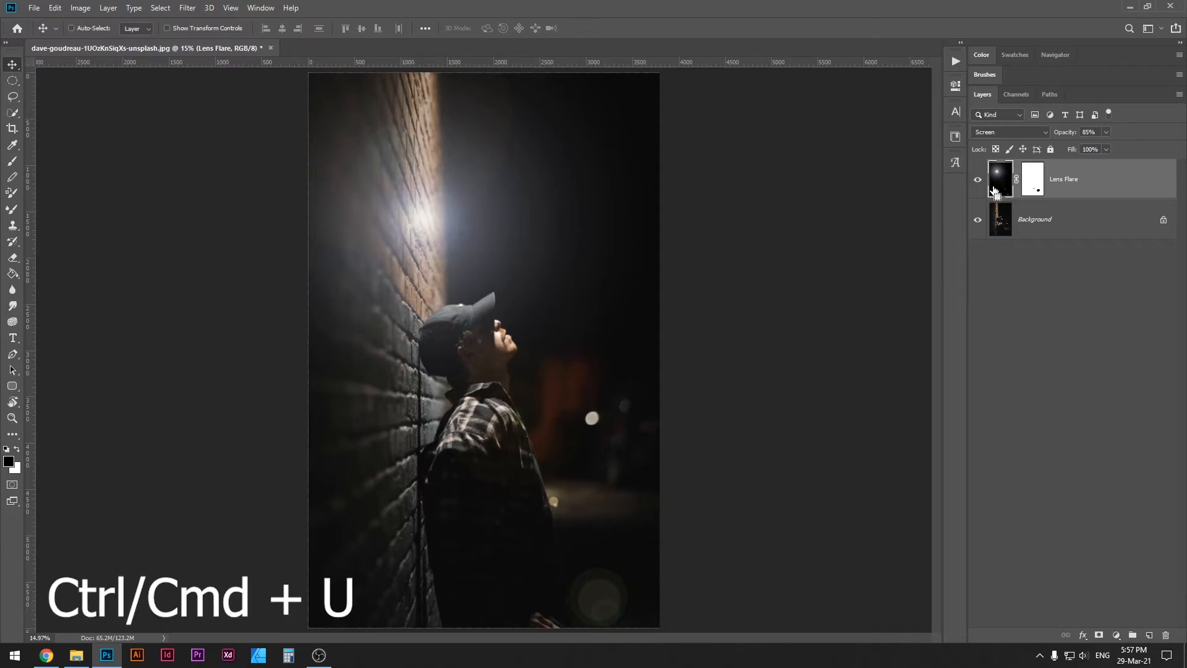
key(ctrl+u)
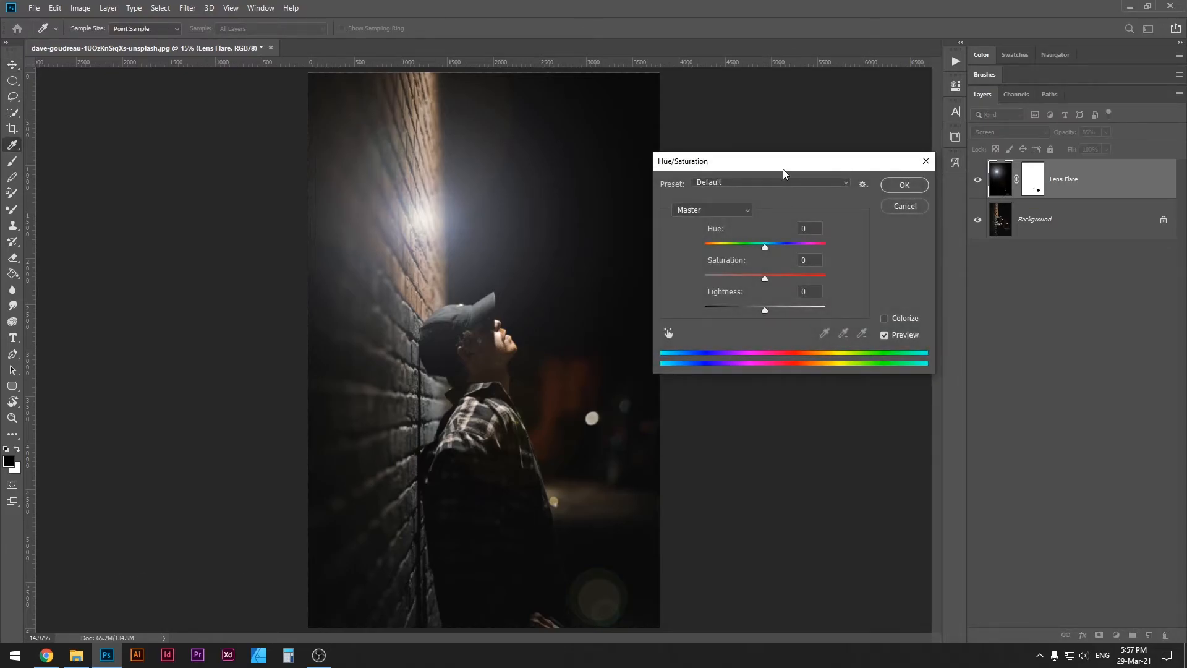
drag(764, 244, 759, 245)
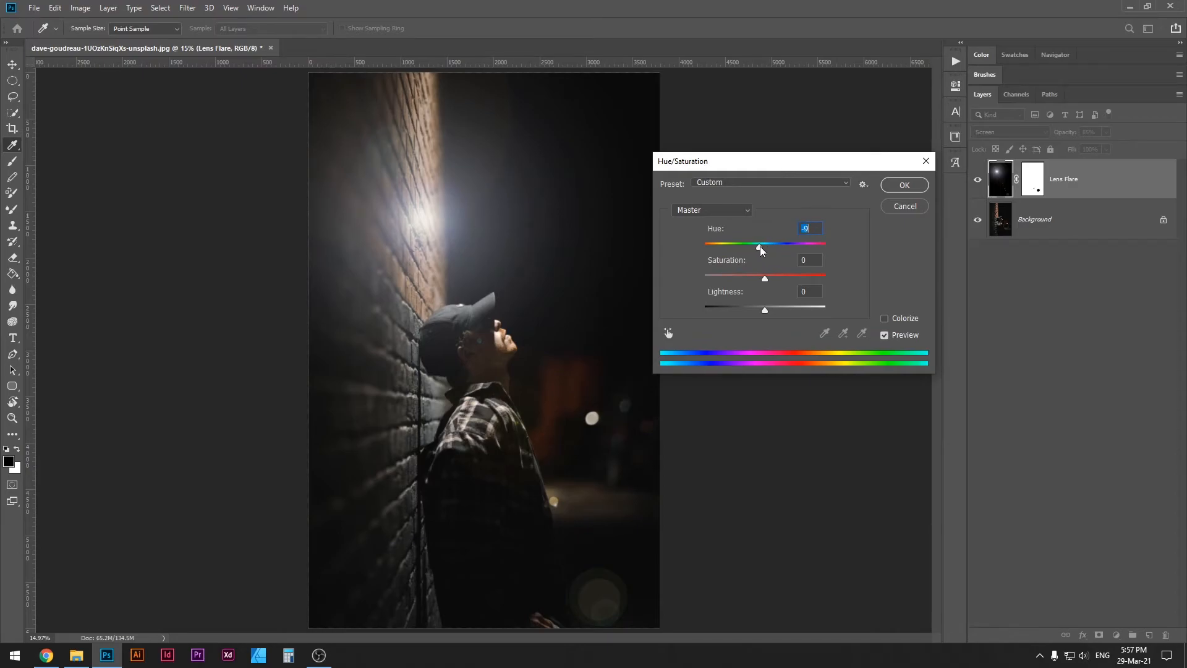
drag(759, 245, 707, 245)
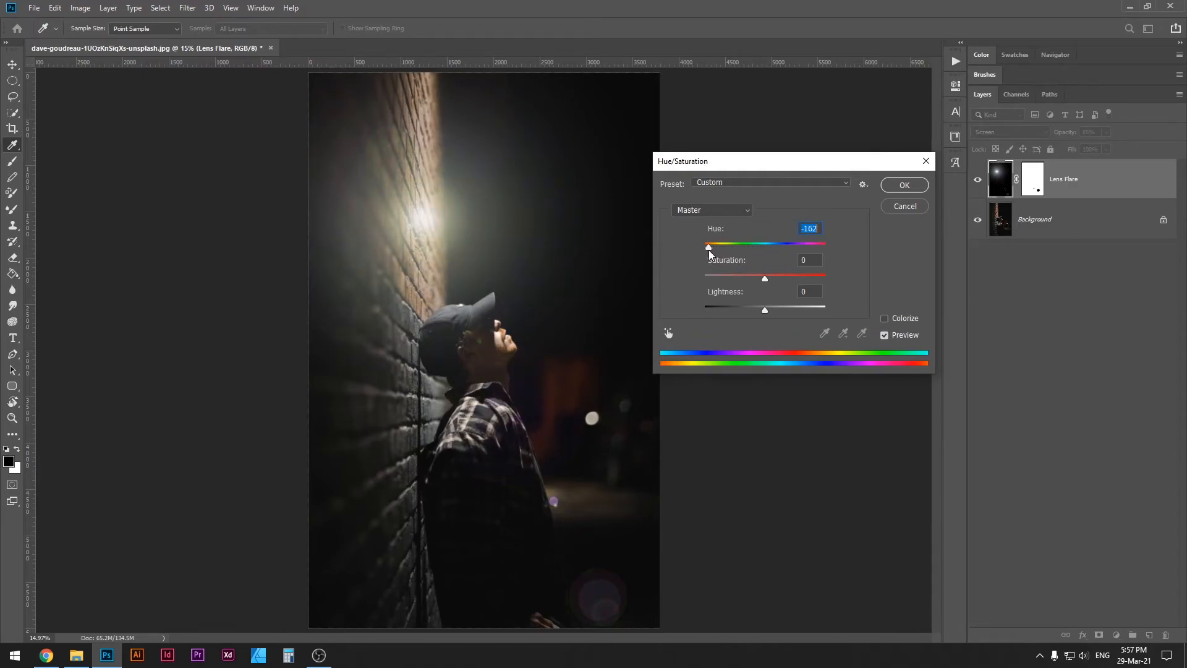
drag(707, 246, 784, 246)
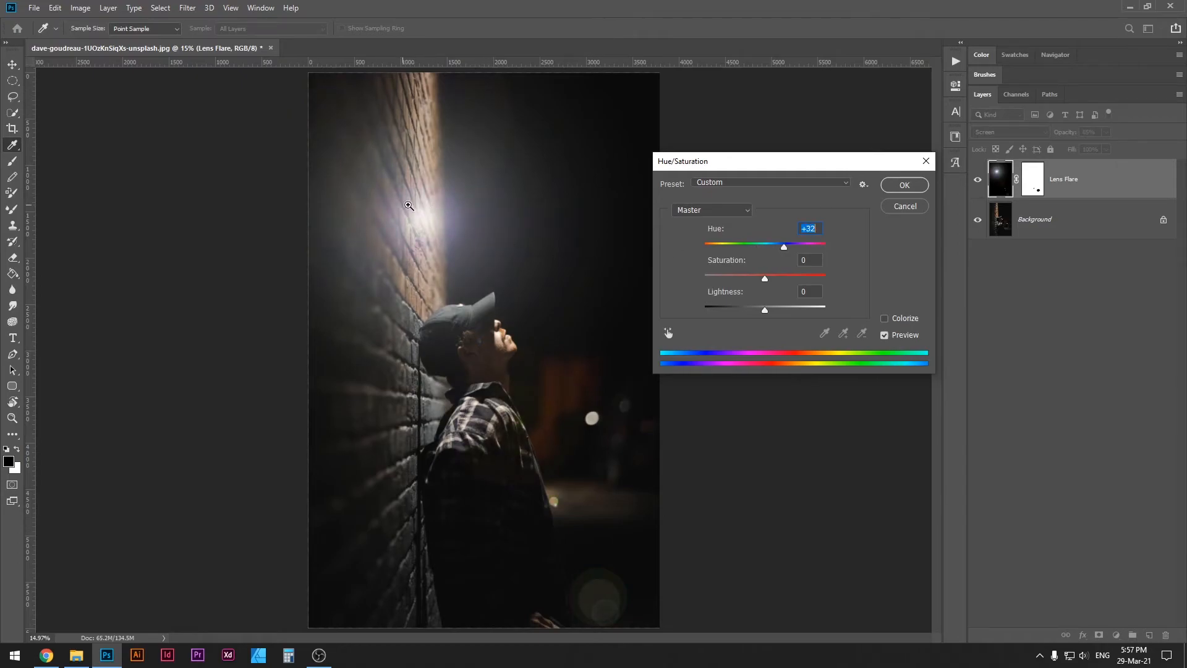
drag(784, 244, 806, 245)
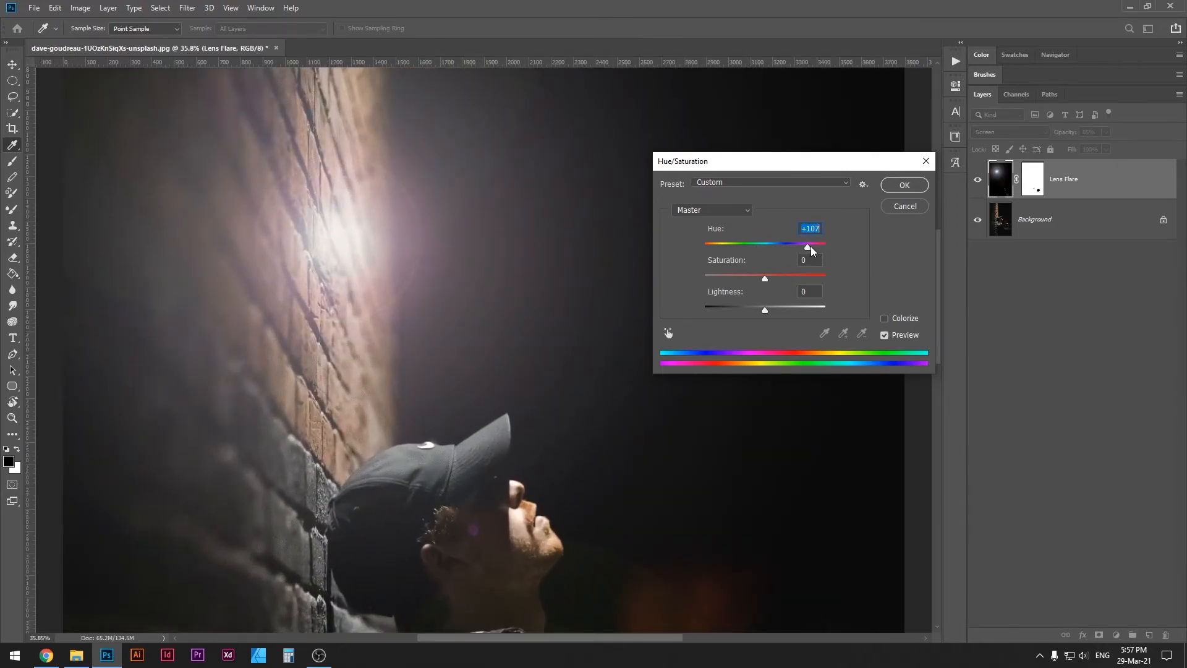
drag(811, 245, 803, 245)
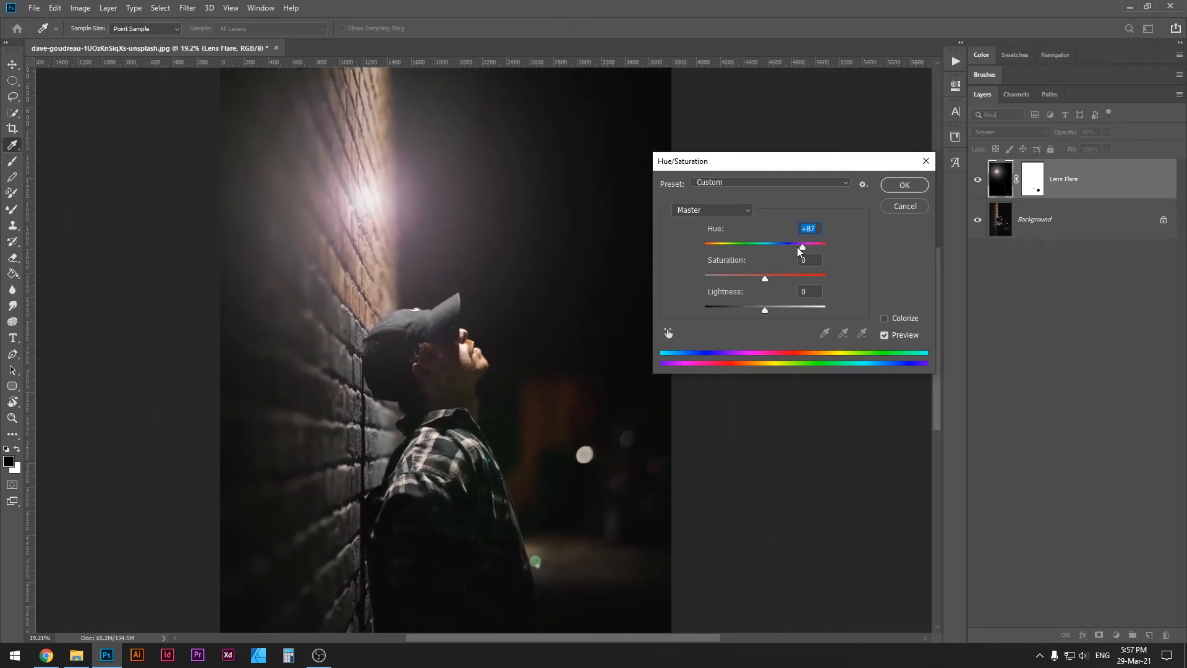
drag(801, 243, 715, 243)
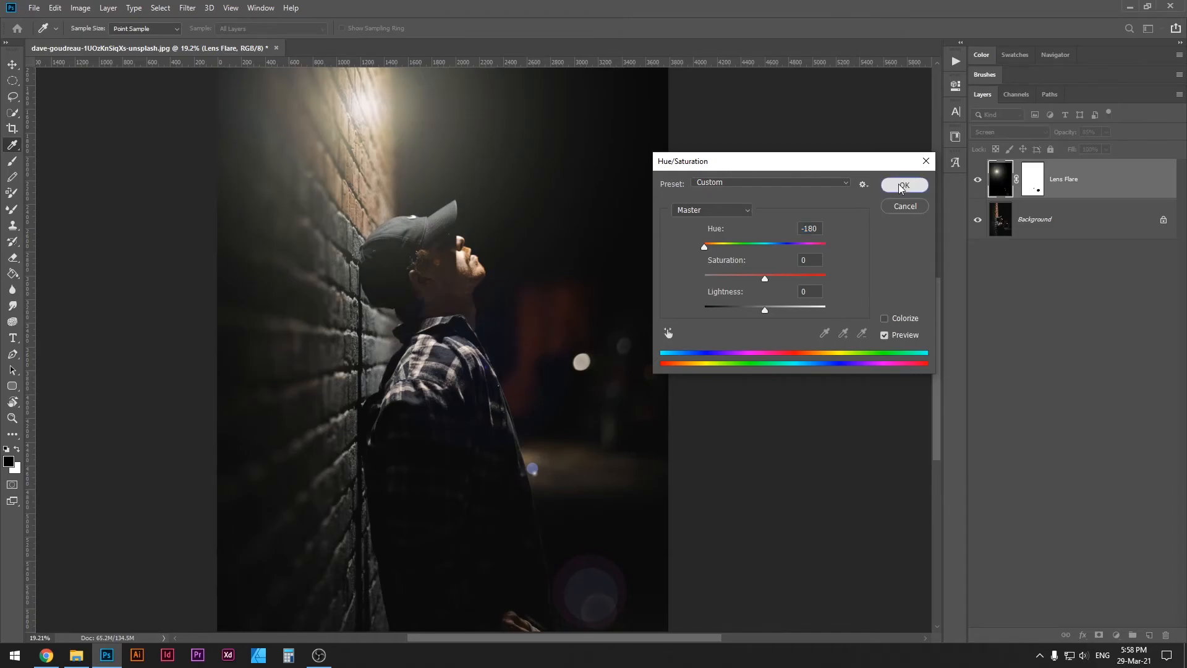
click(903, 186)
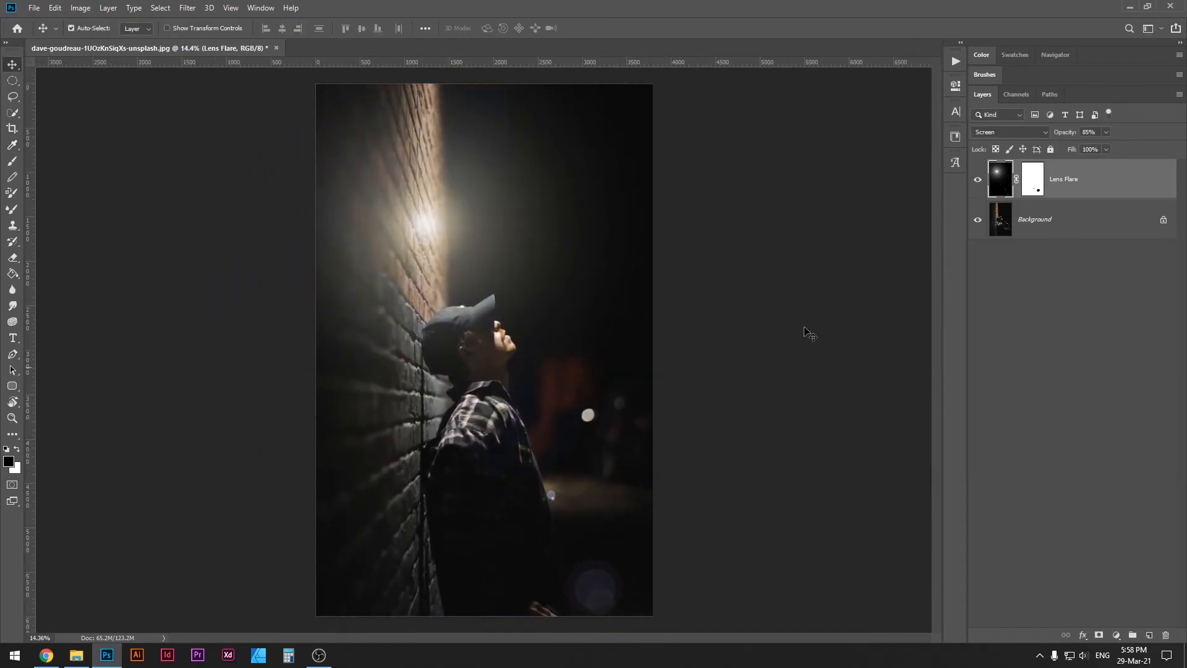
Toggle the flare layer's visibility to compare the result.
click(976, 186)
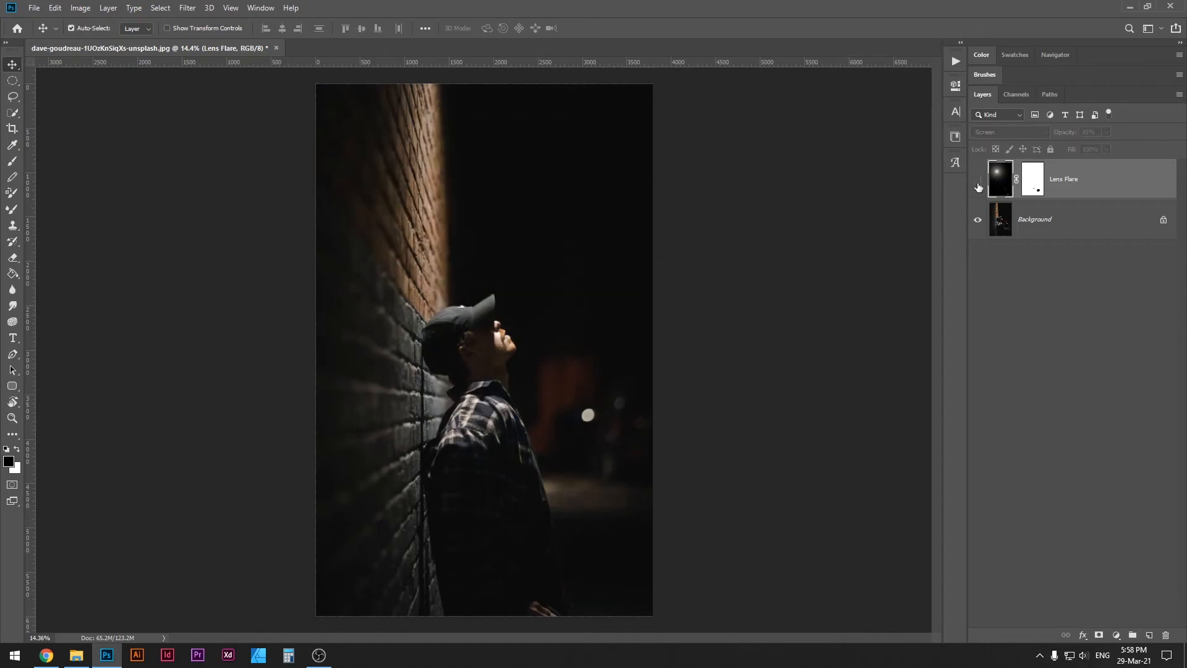
click(977, 179)
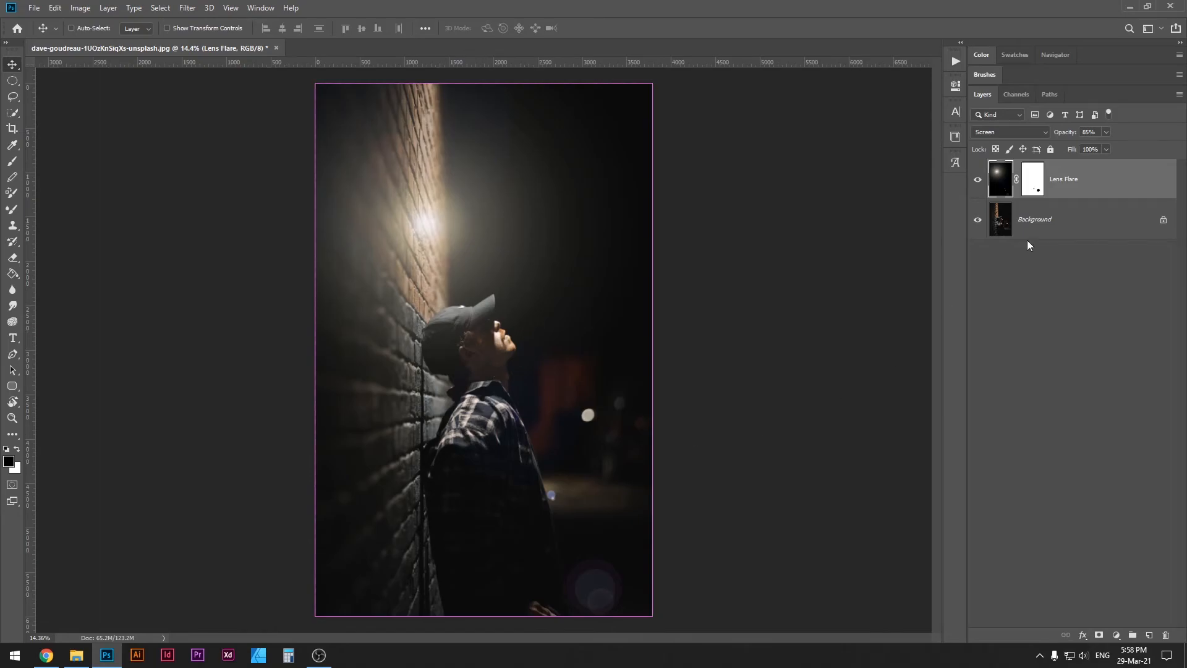
Flip the flare layer so its glow sits in the sky above-right of the man's cap.
key(ctrl+t)
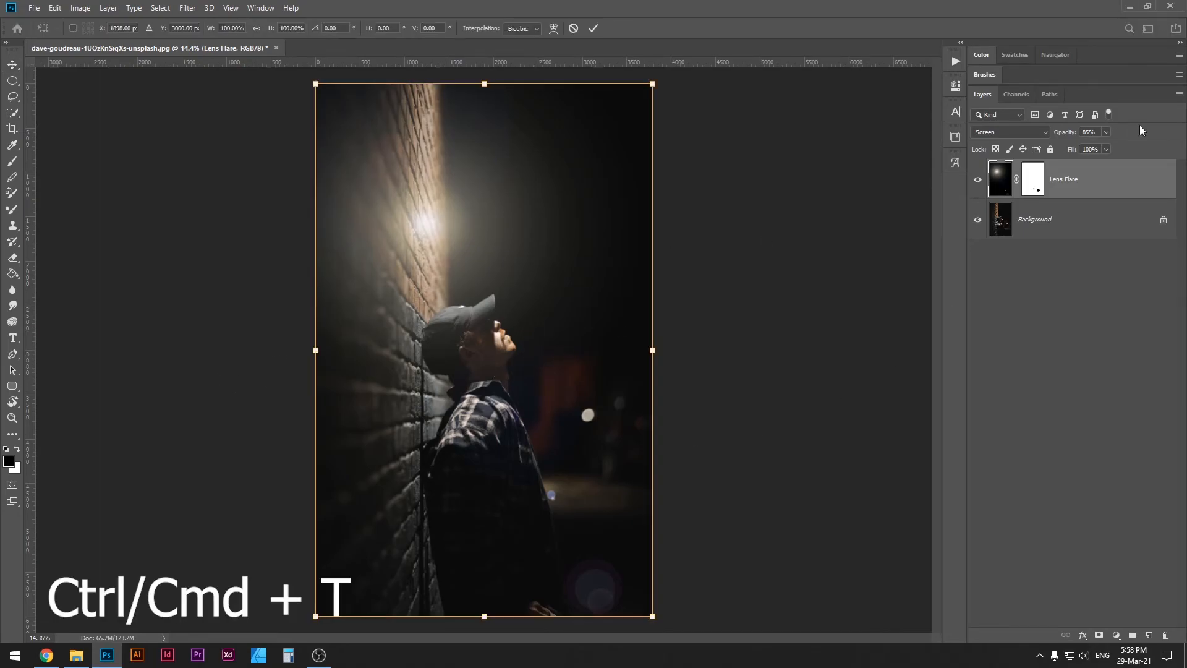
mouse_move(1091, 171)
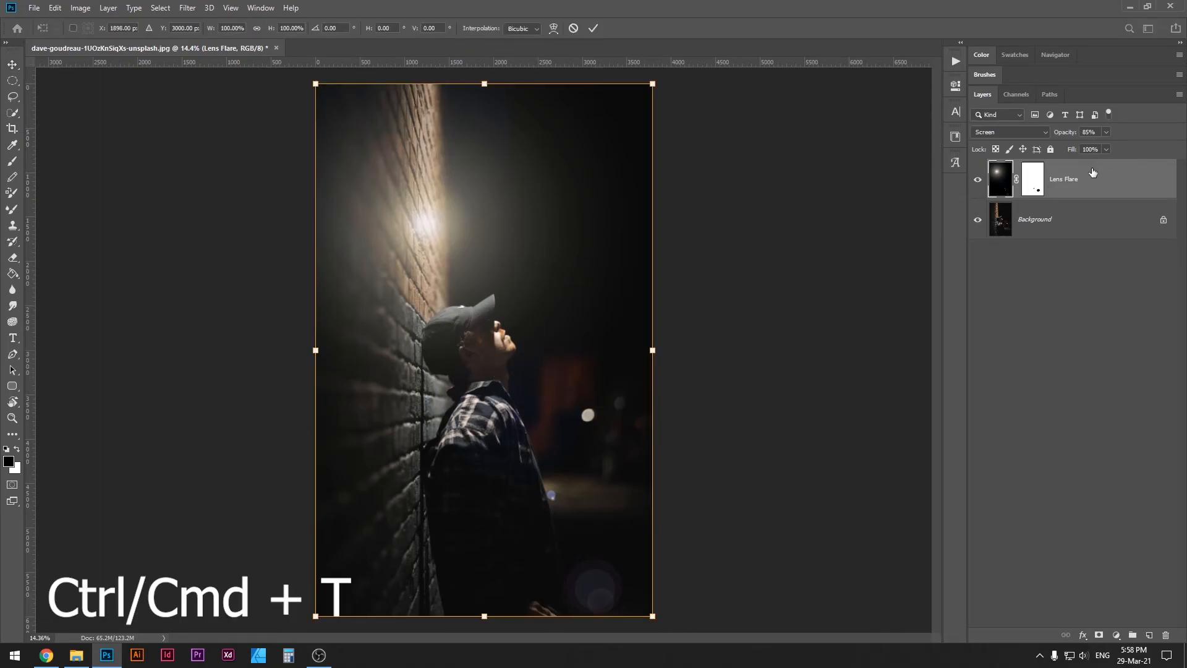
right_click(527, 298)
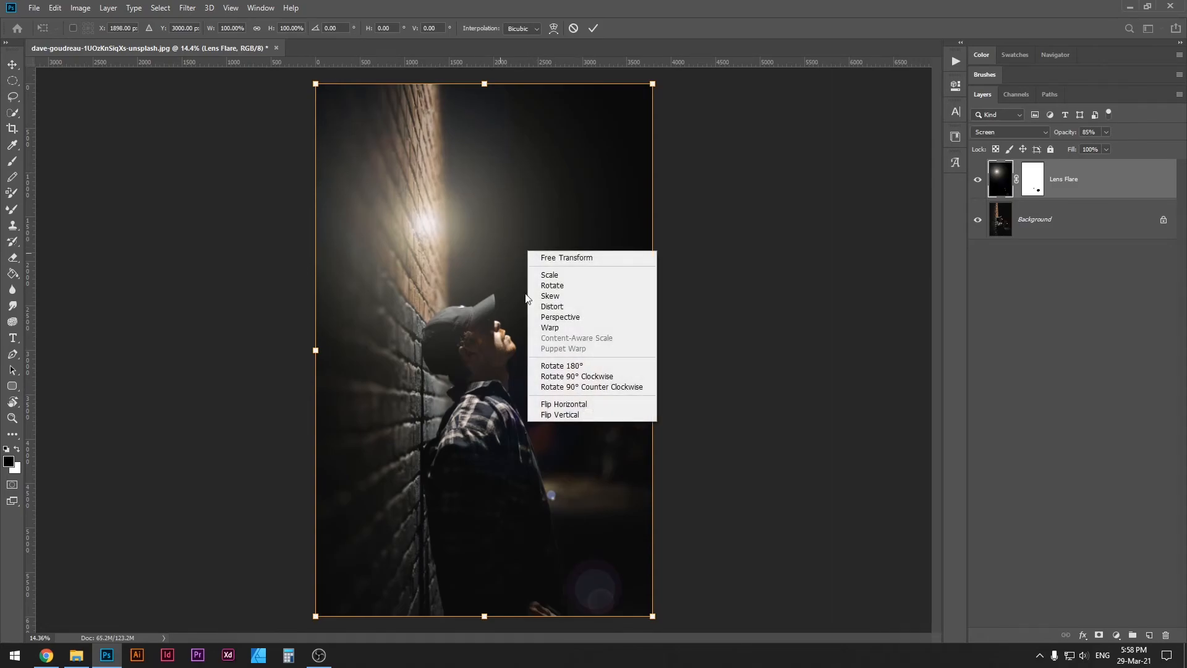
mouse_move(564, 403)
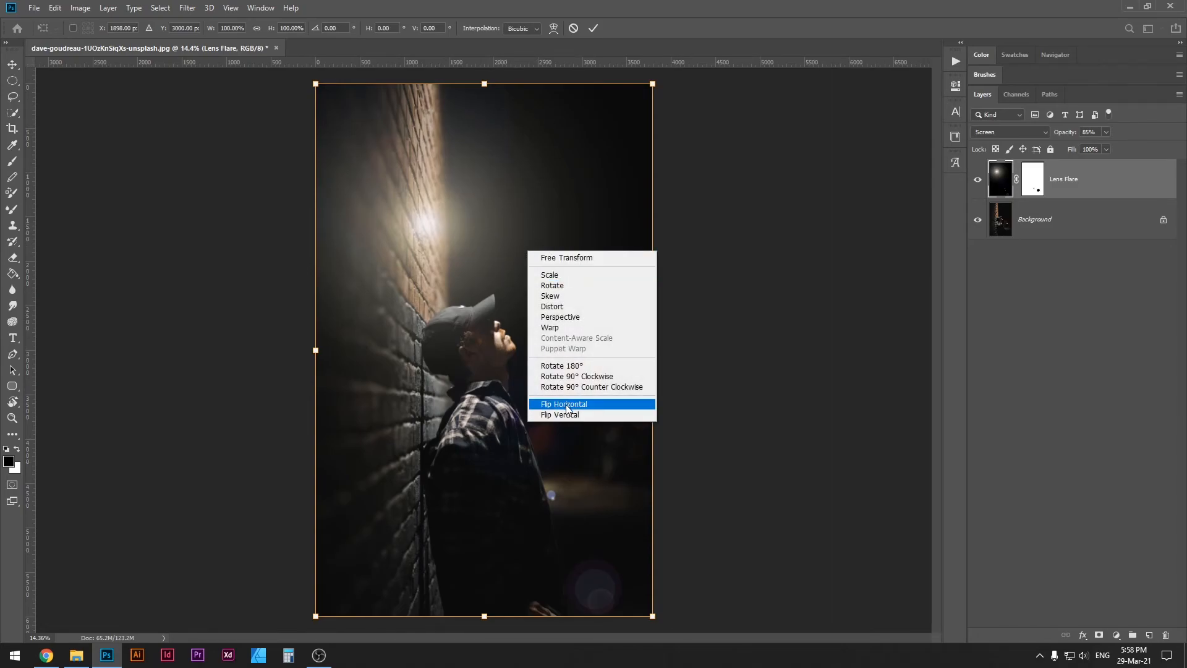
click(558, 414)
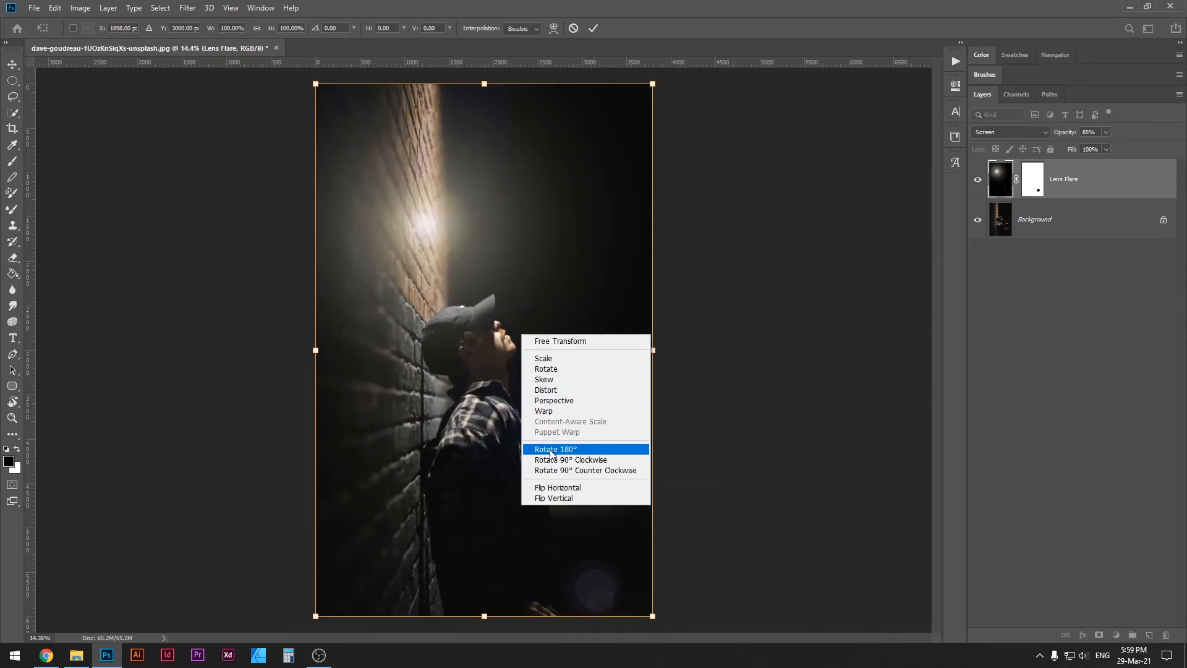
click(556, 487)
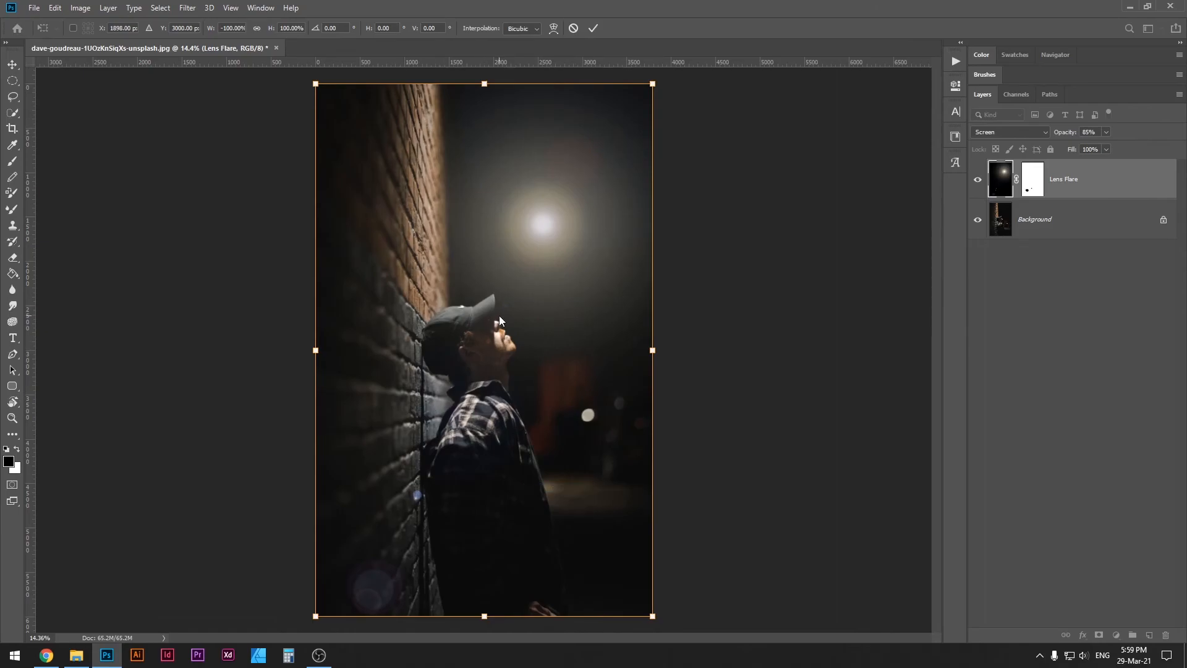